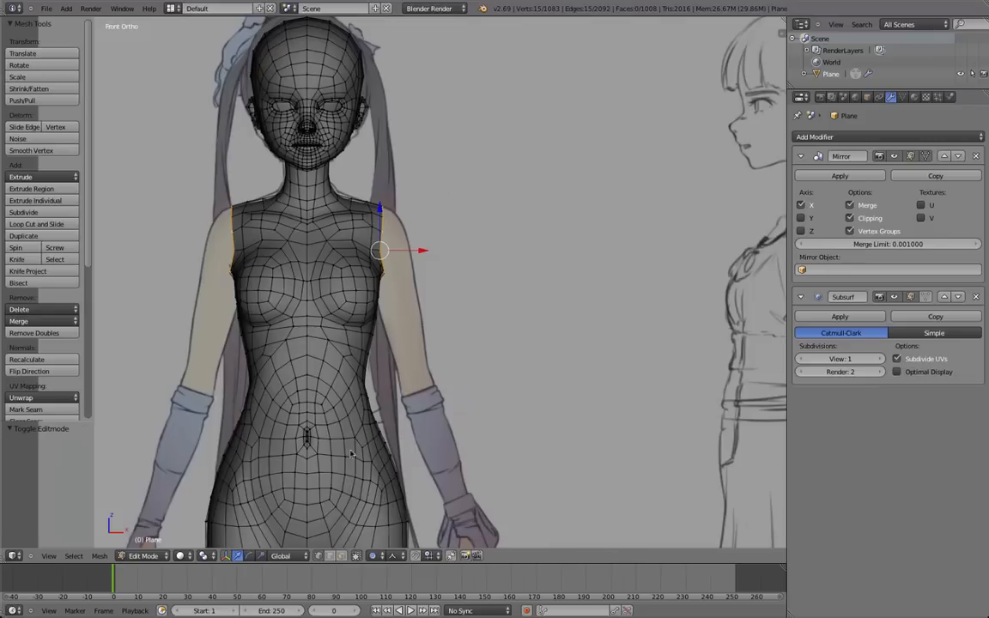
{"action": "mouse_move", "coordinate": [330, 226]}
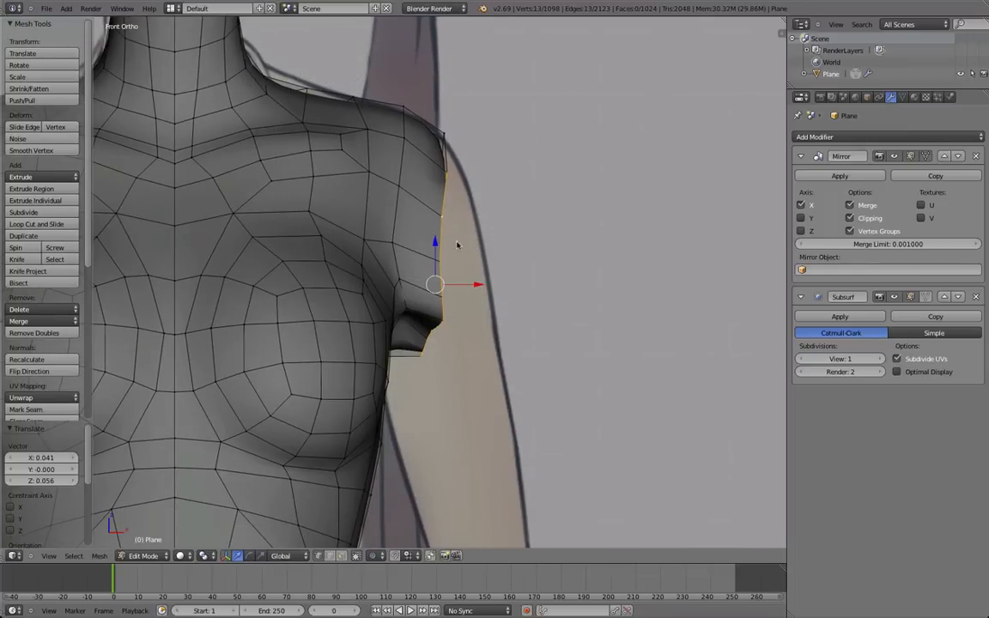
Step: Align the shoulder-edge vertices to the reference shoulder line and check the rounded socket from the side
{"action": "left_click", "coordinate": [31, 151]}
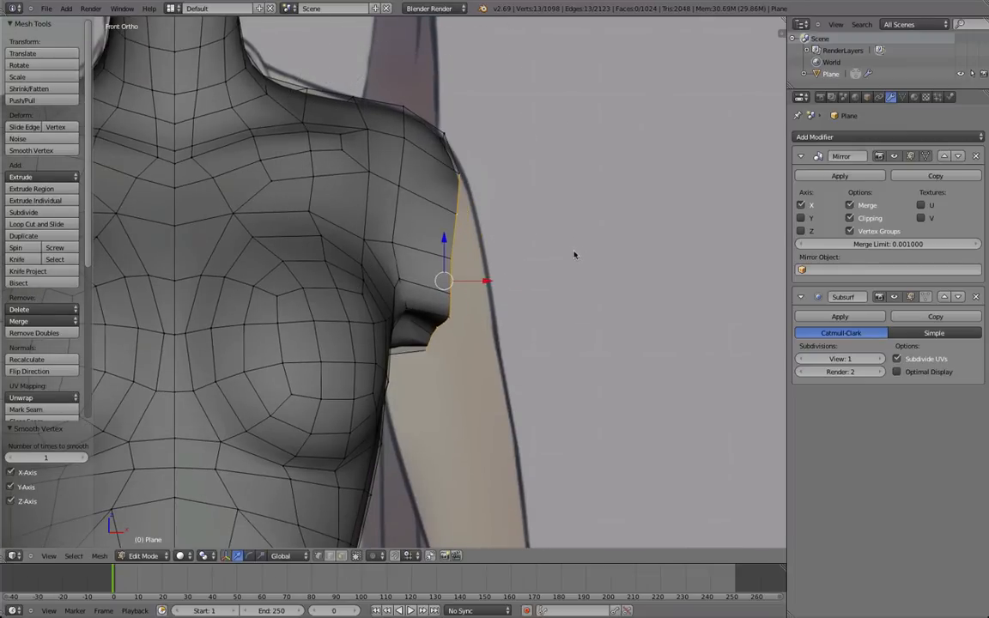
{"action": "key", "text": "Tab"}
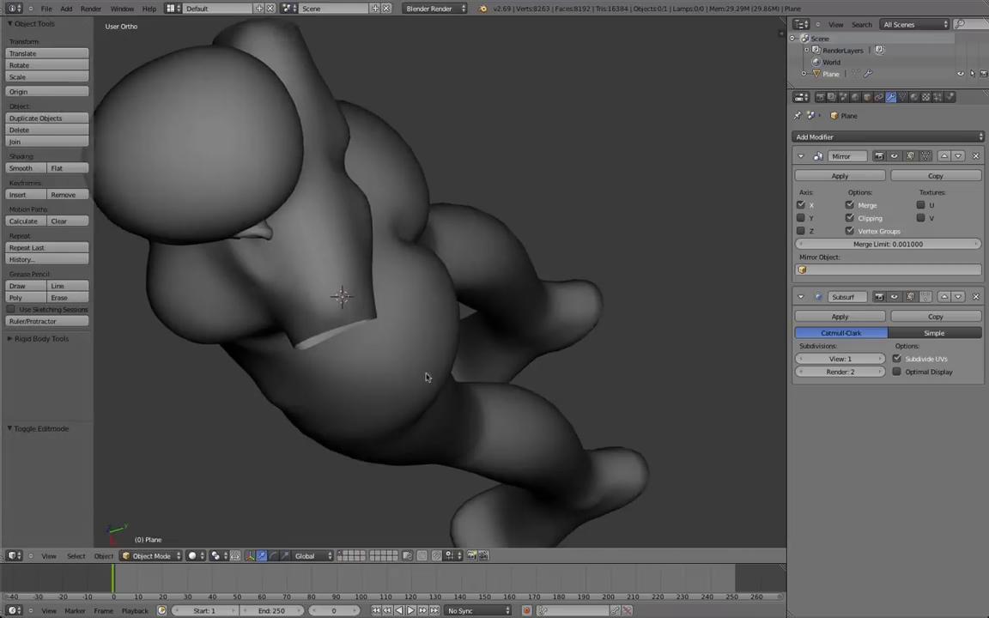
{"action": "left_click_drag", "start_coordinate": [426, 378], "coordinate": [302, 323]}
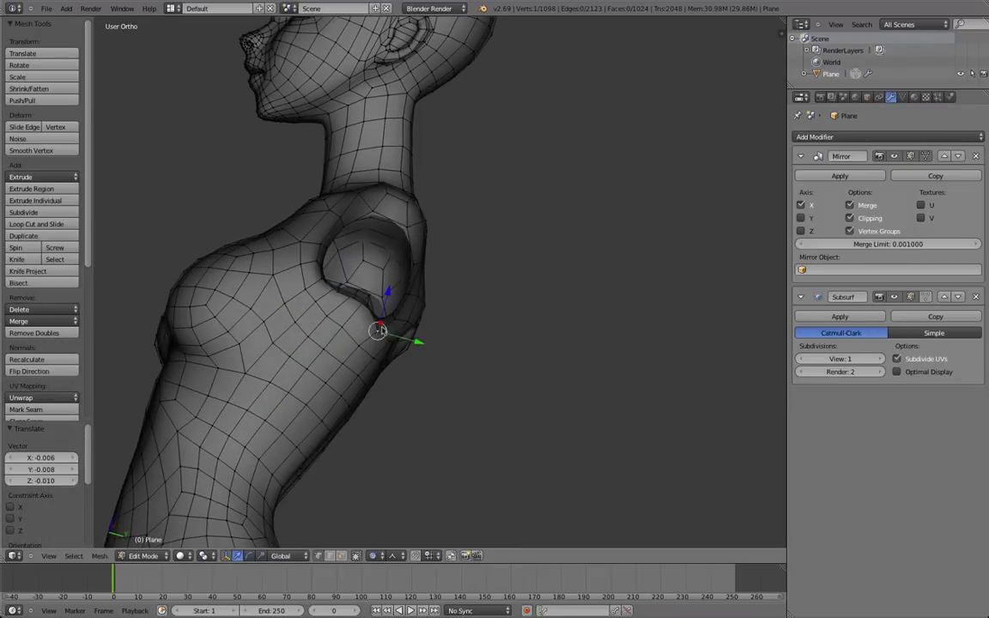
Step: Extrude the arm-hole loop into a straight tube down to wrist length with an upper-arm edge loop
{"action": "left_click_drag", "start_coordinate": [377, 330], "coordinate": [368, 305]}
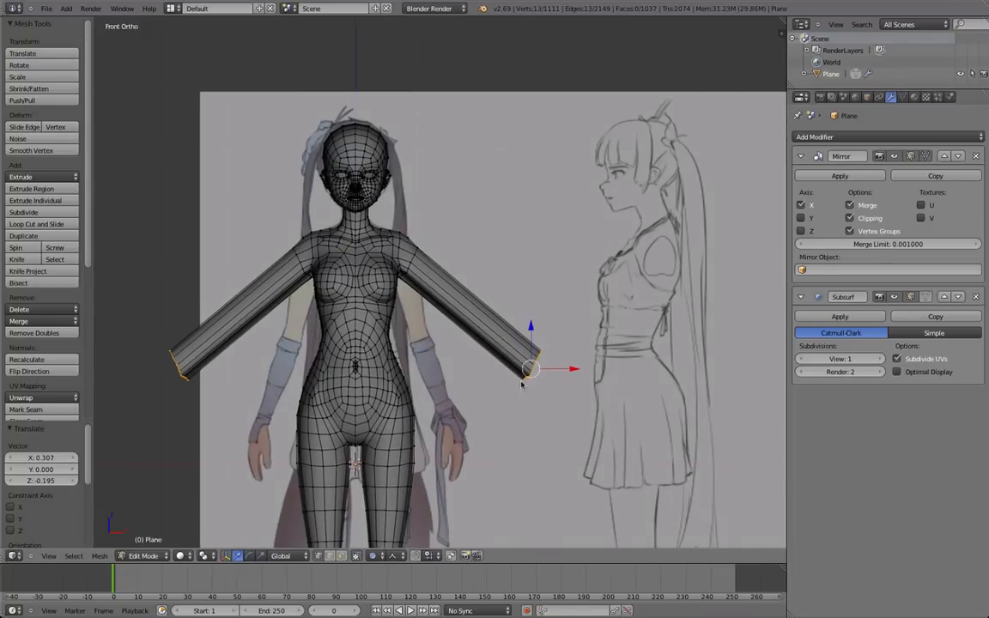
{"action": "mouse_move", "coordinate": [450, 426]}
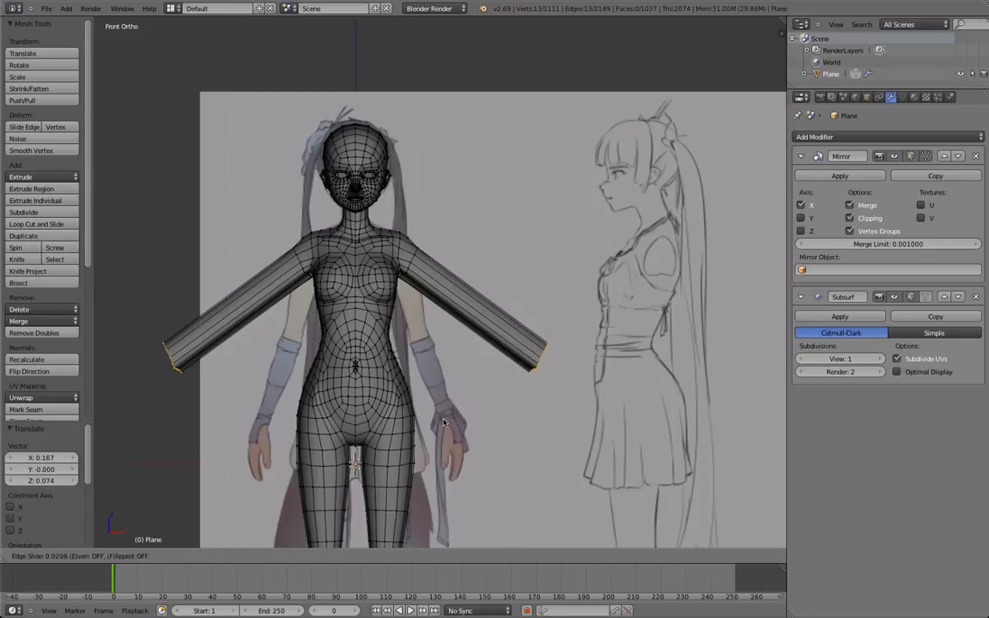
{"action": "mouse_move", "coordinate": [443, 419]}
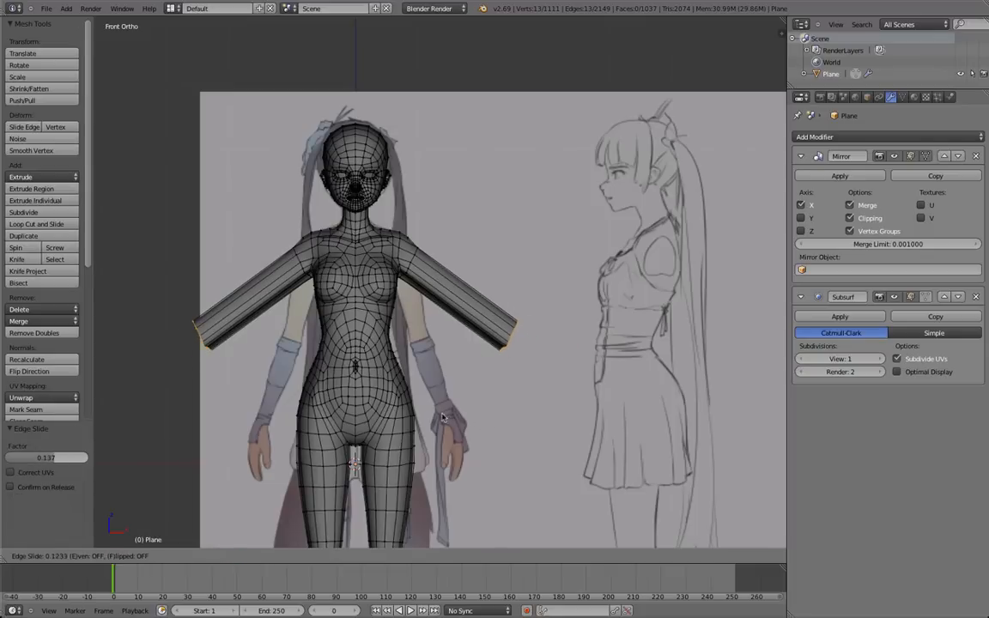
{"action": "key", "text": "Tab"}
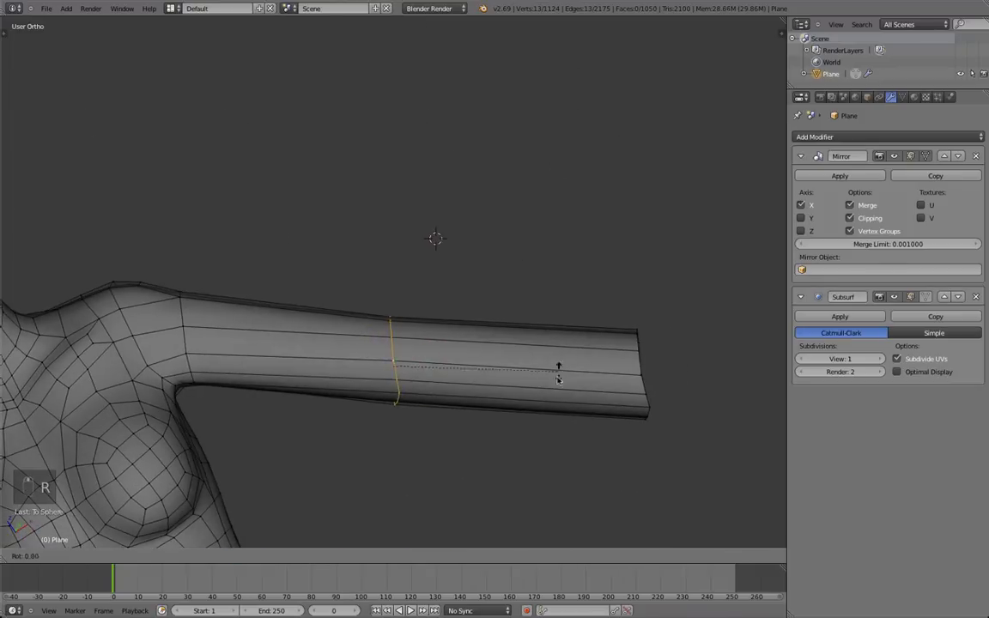
{"action": "key", "text": "Tab"}
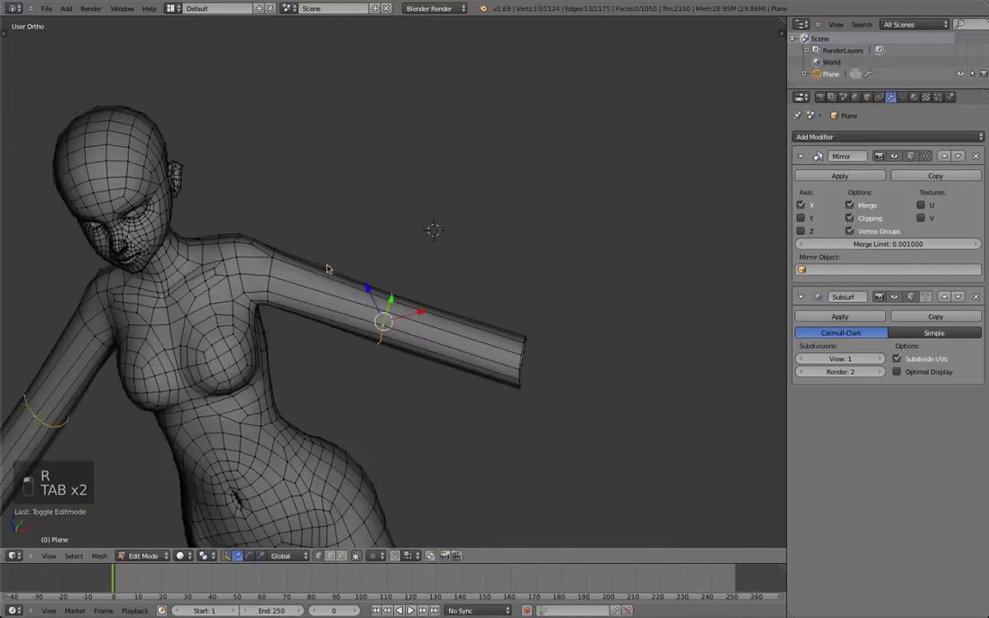
Step: Add loop cuts around the elbow and position the new edge at the joint
{"action": "key", "text": "ctrl+r"}
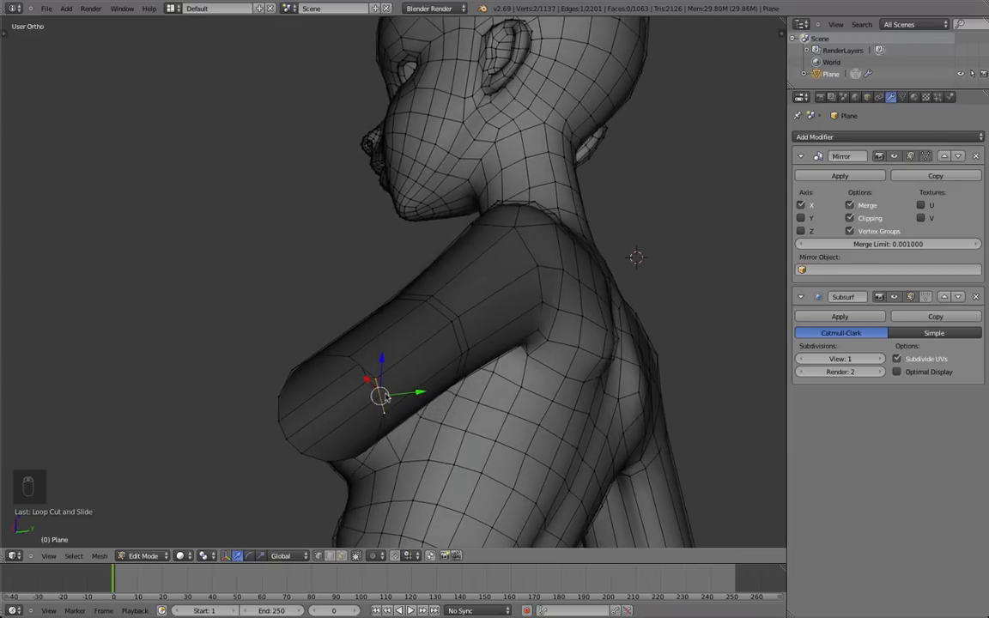
{"action": "key", "text": "X"}
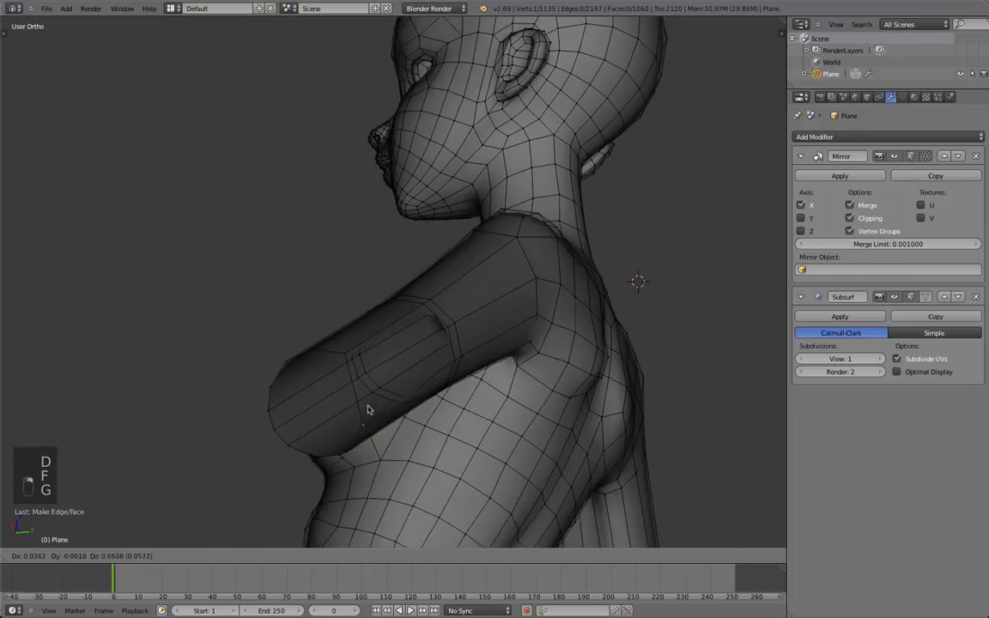
{"action": "key", "text": "ctrl+r"}
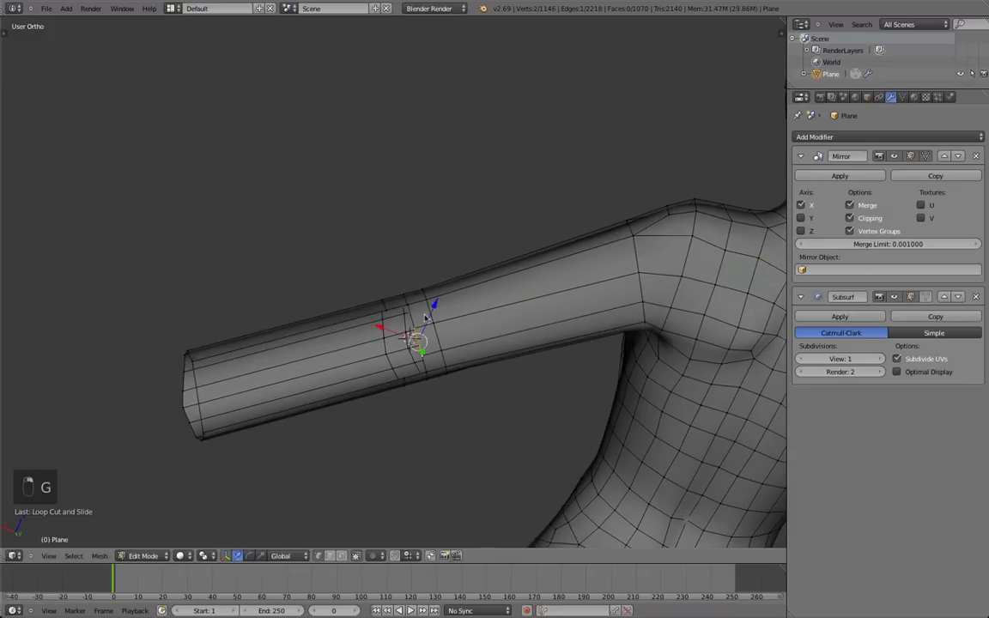
Step: Extrude the elbow loop, fill the gap face and bend the forearm to hang down
{"action": "key", "text": "e"}
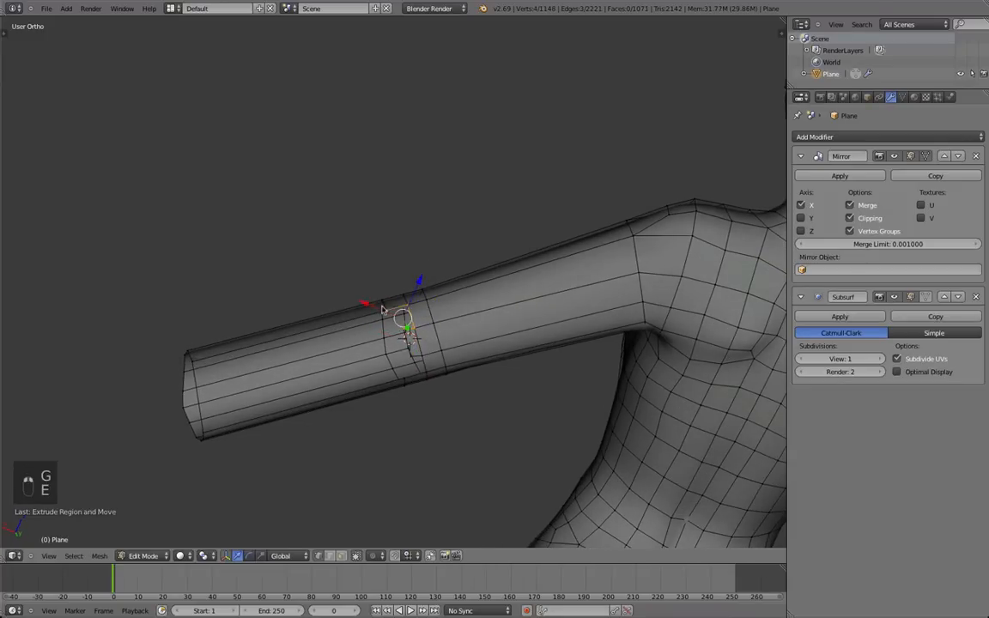
{"action": "key", "text": "f"}
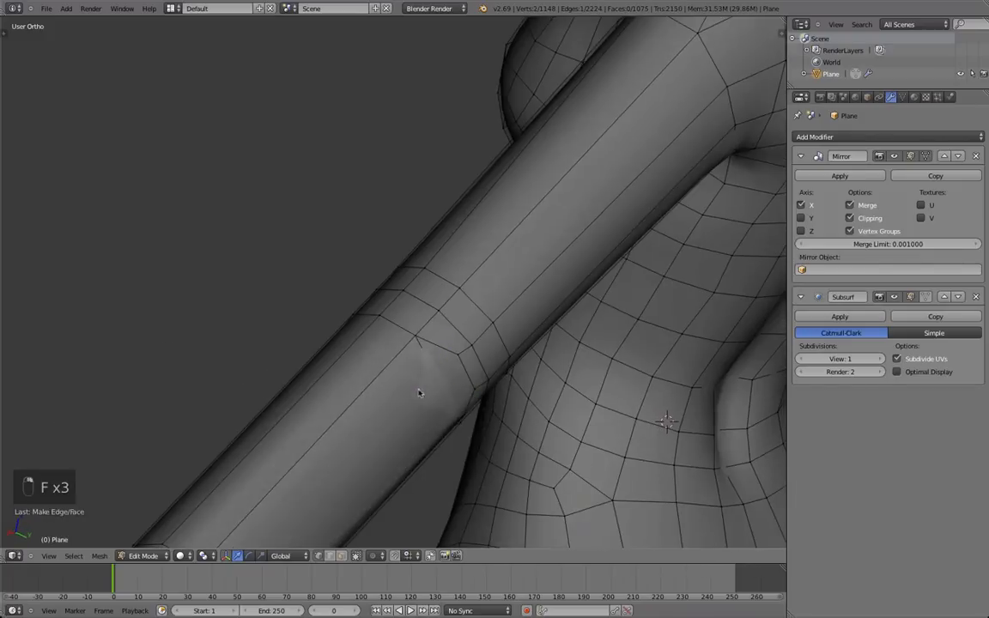
{"action": "key", "text": "z"}
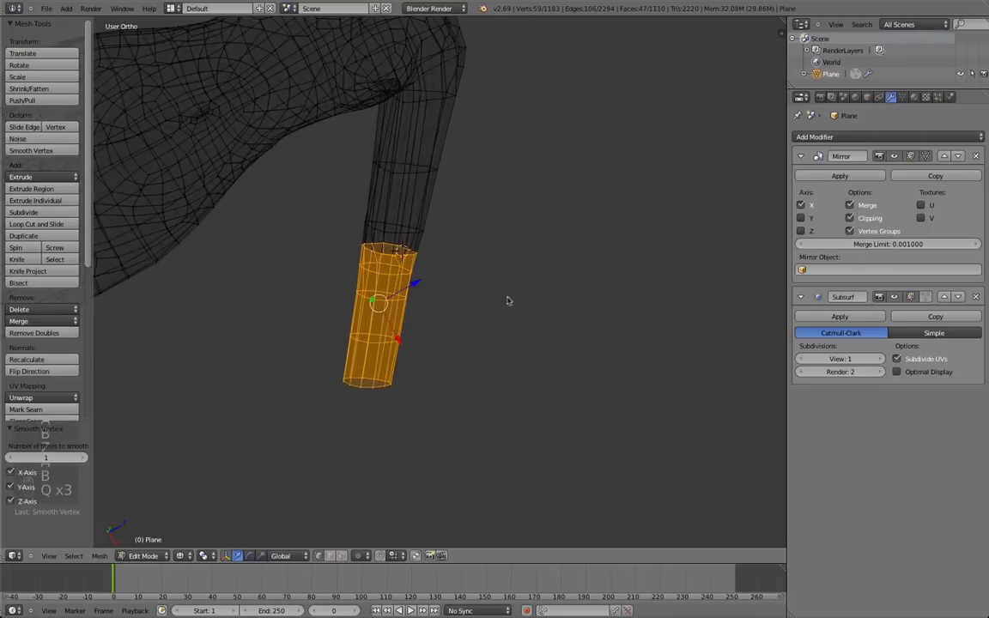
Step: Join the forearm section into one continuous tube and check it shaded and from above
{"action": "key", "text": "Tab"}
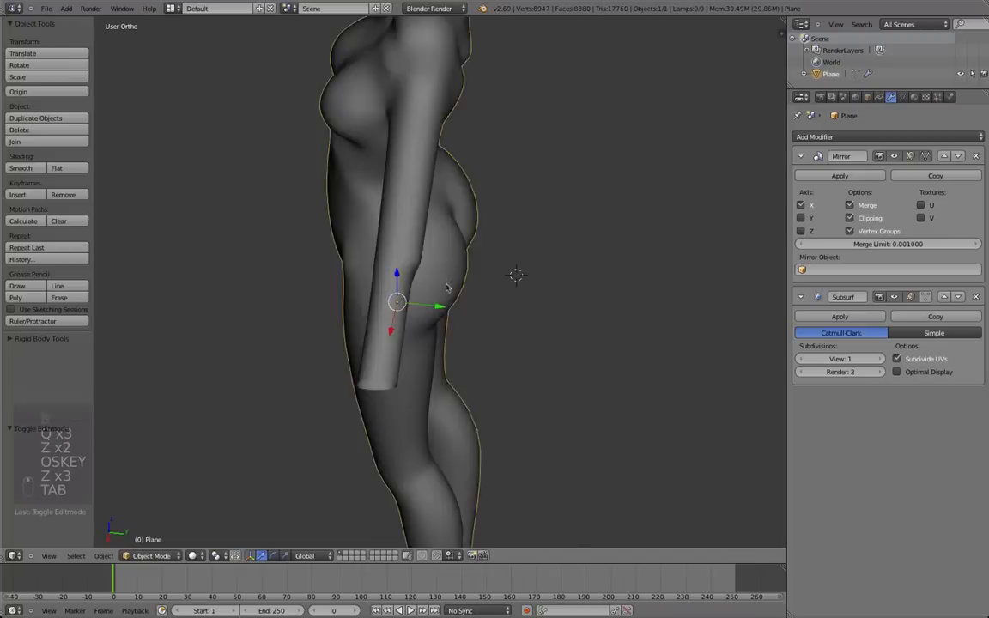
{"action": "key", "text": "Tab"}
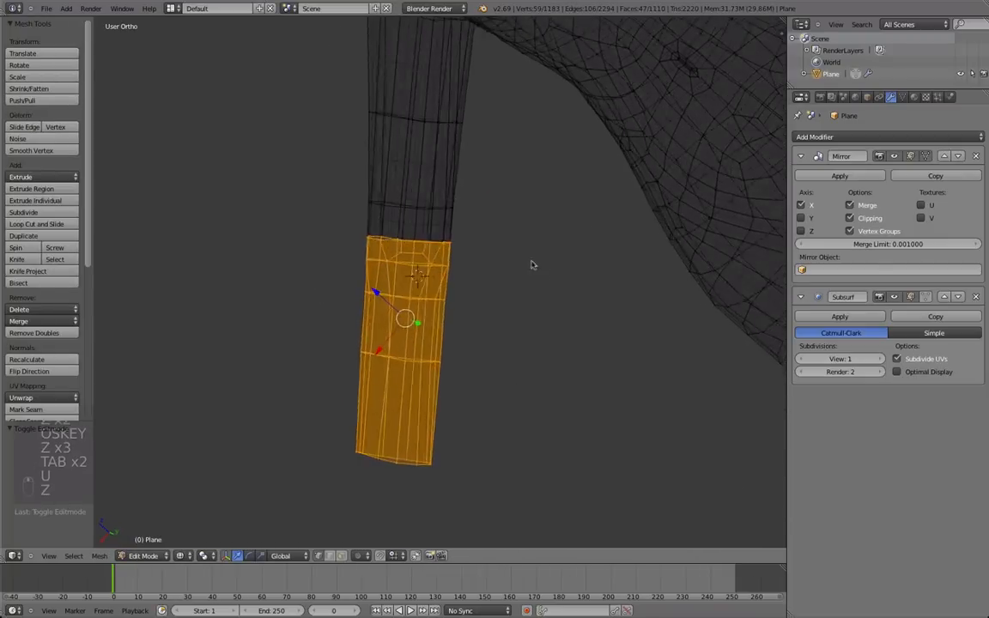
{"action": "key", "text": "a"}
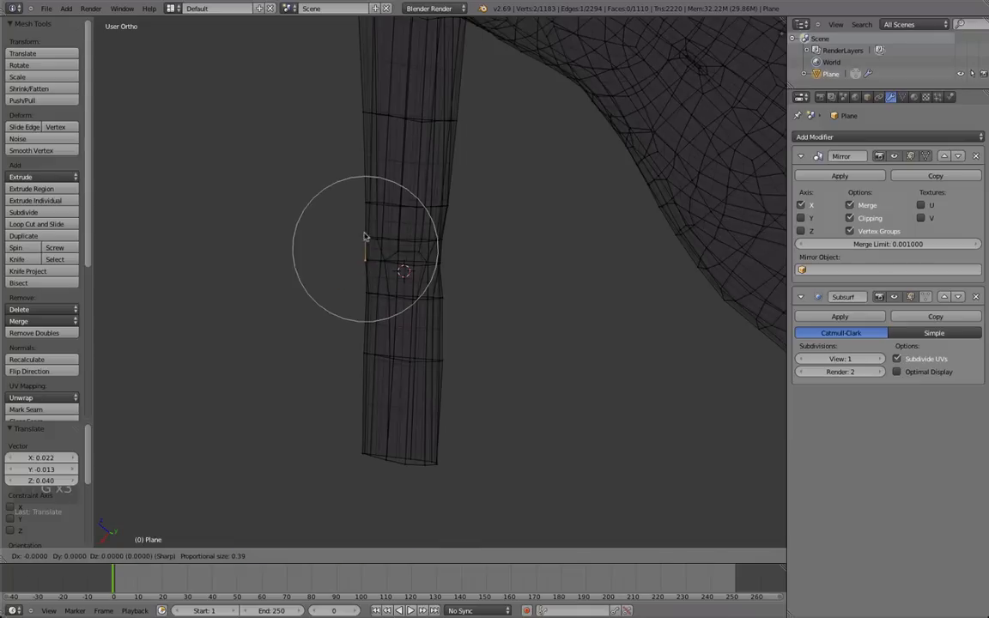
{"action": "key", "text": "Tab"}
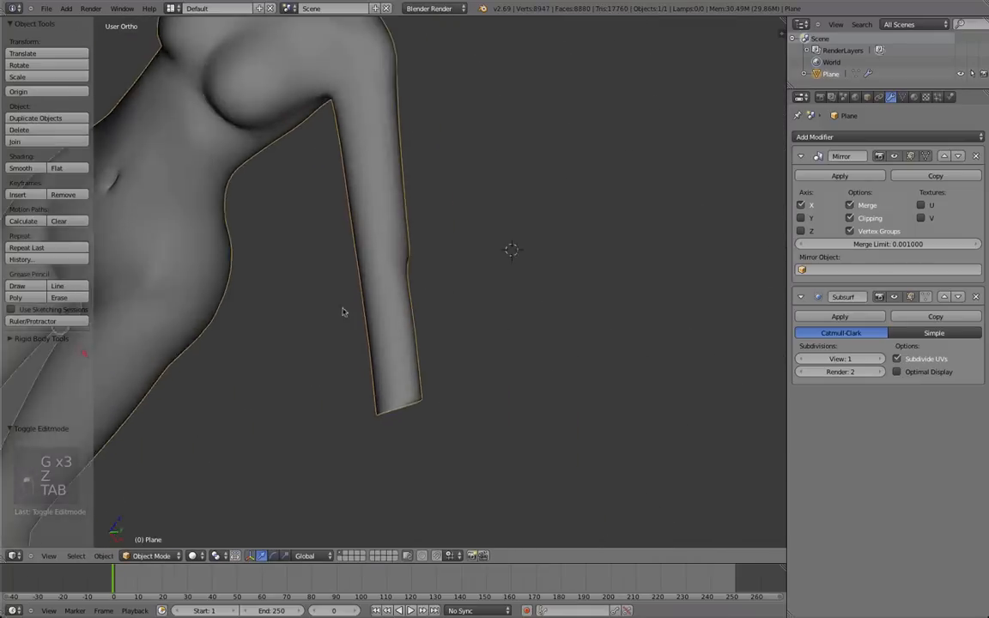
{"action": "key", "text": "Tab"}
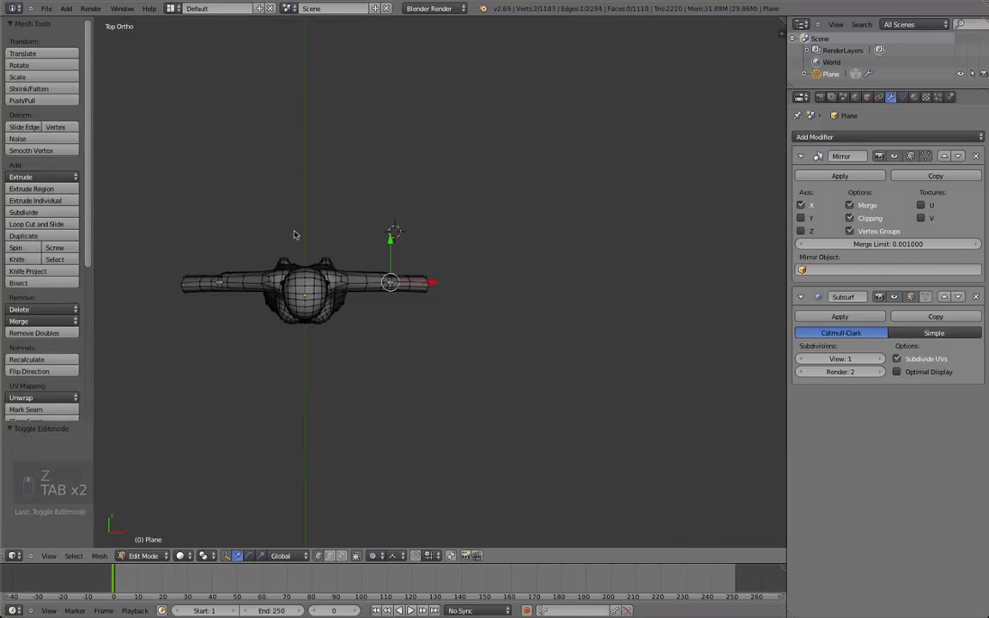
Step: Nudge the upper-arm vertices with proportional falloff so the arm tapers evenly toward the elbow
{"action": "key", "text": "g"}
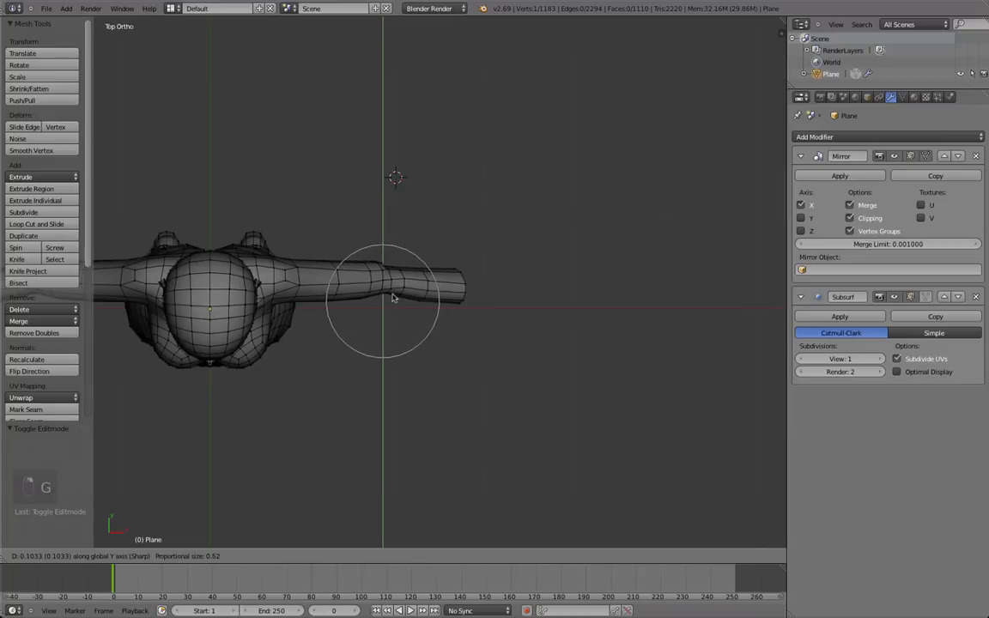
{"action": "scroll", "scroll_direction": "up", "scroll_amount": 3}
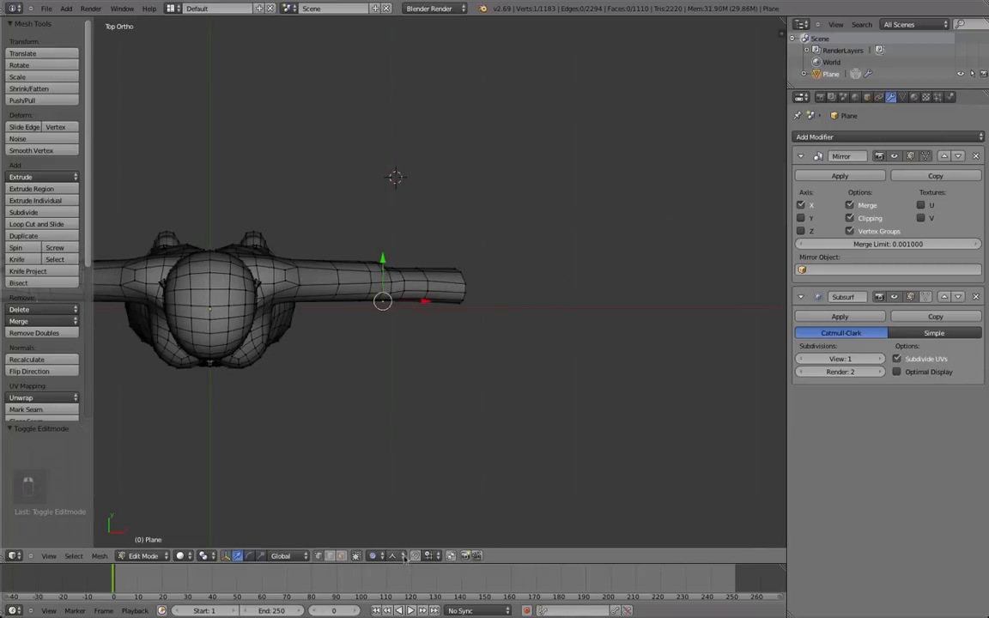
{"action": "key", "text": "g"}
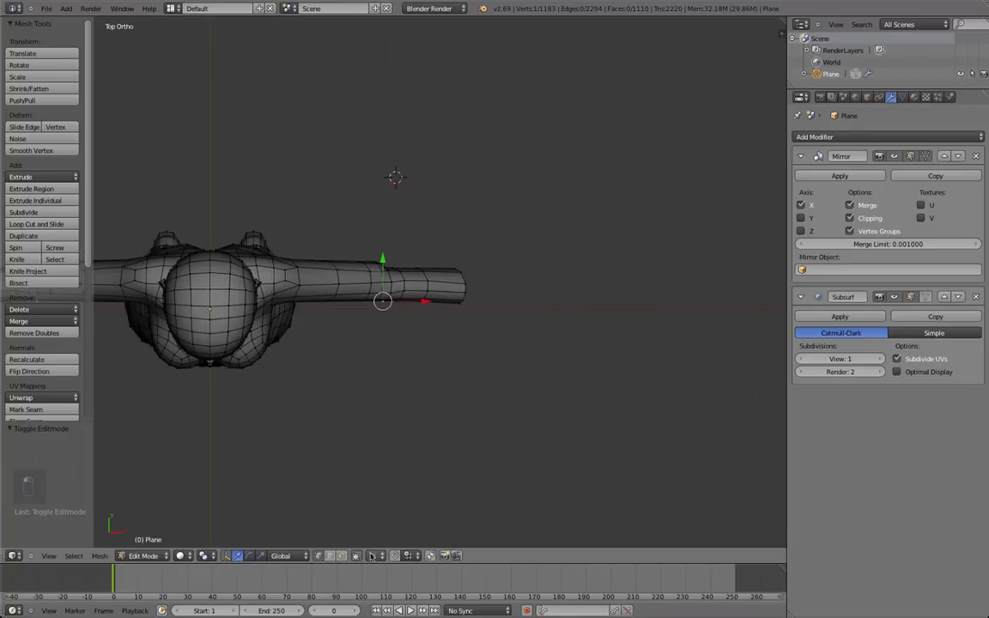
{"action": "mouse_move", "coordinate": [395, 344]}
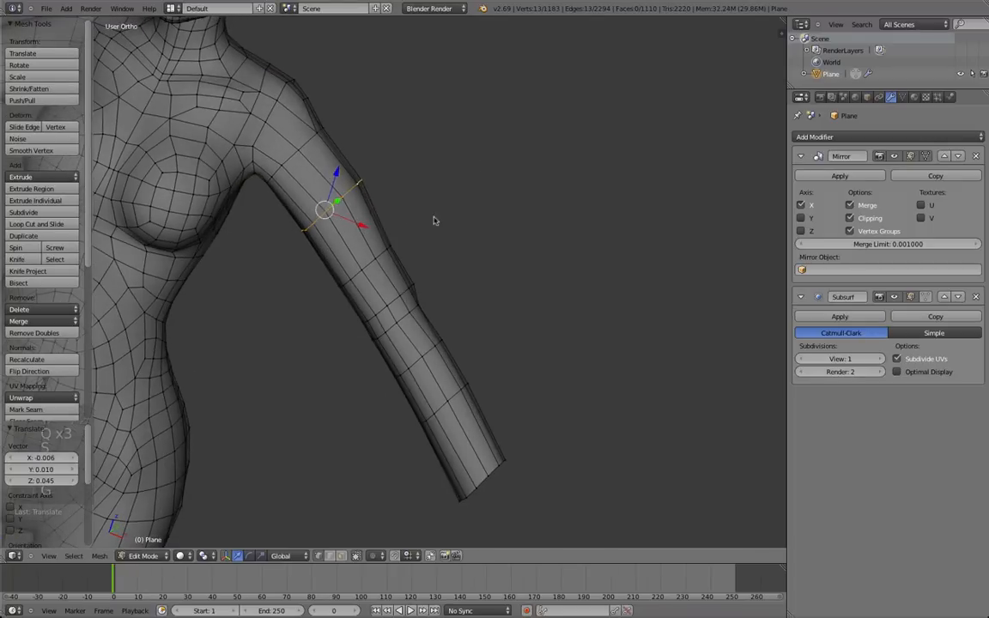
{"action": "key", "text": "Tab"}
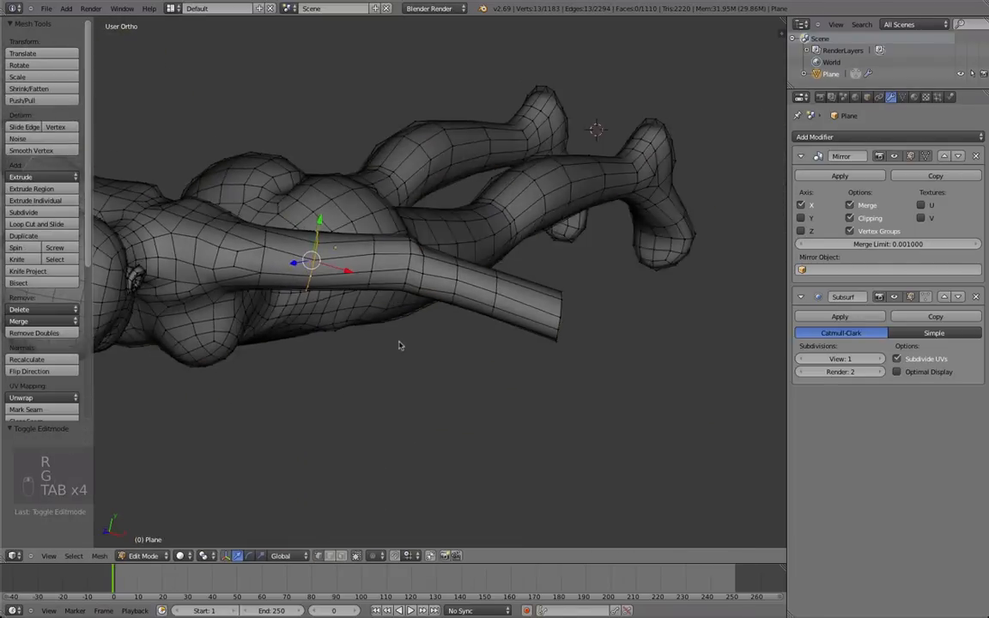
Step: Select the elbow loop, check the arms shaded and bring the back of the armpit into close view
{"action": "key", "text": "a"}
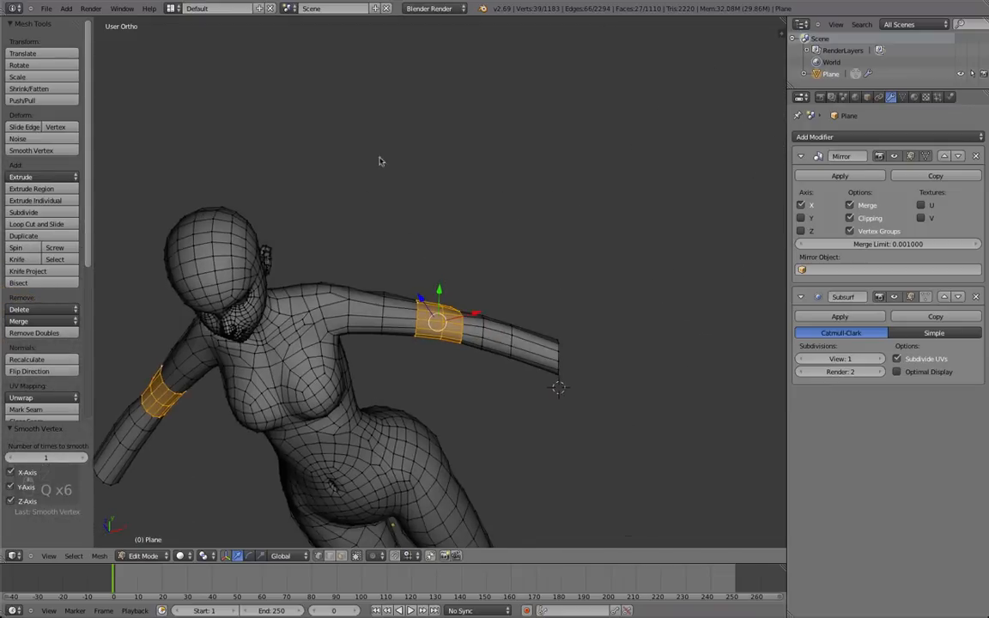
{"action": "key", "text": "Tab"}
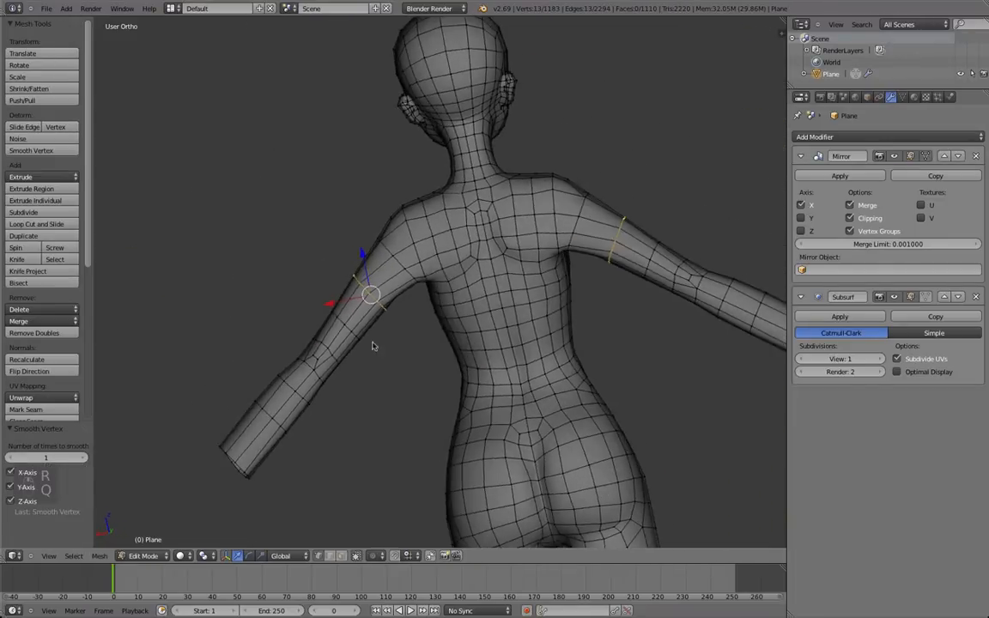
{"action": "key", "text": "Tab"}
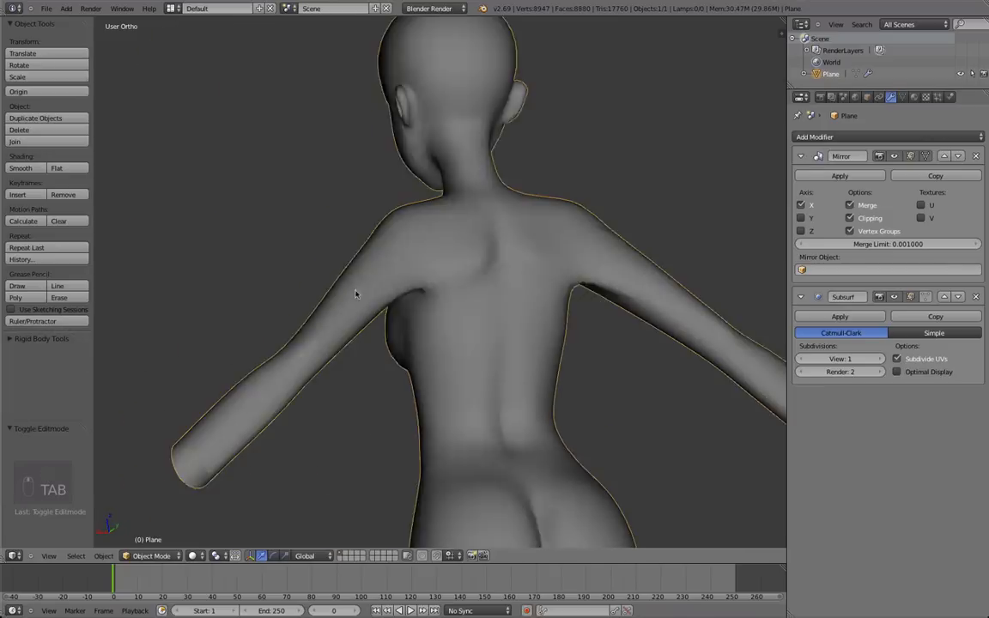
{"action": "key", "text": "Tab"}
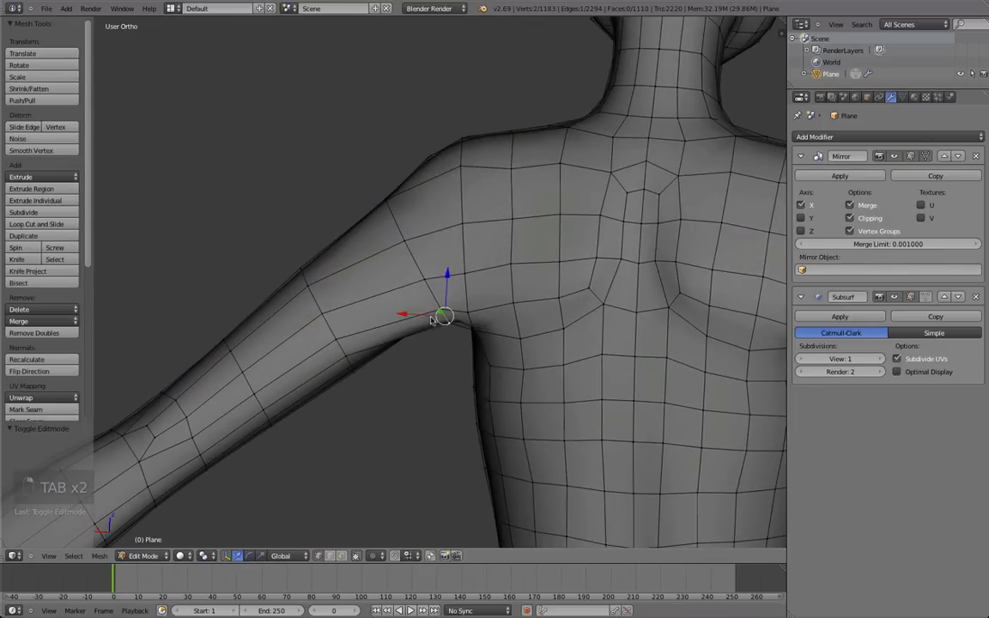
{"action": "left_click_drag", "start_coordinate": [439, 316], "coordinate": [432, 255]}
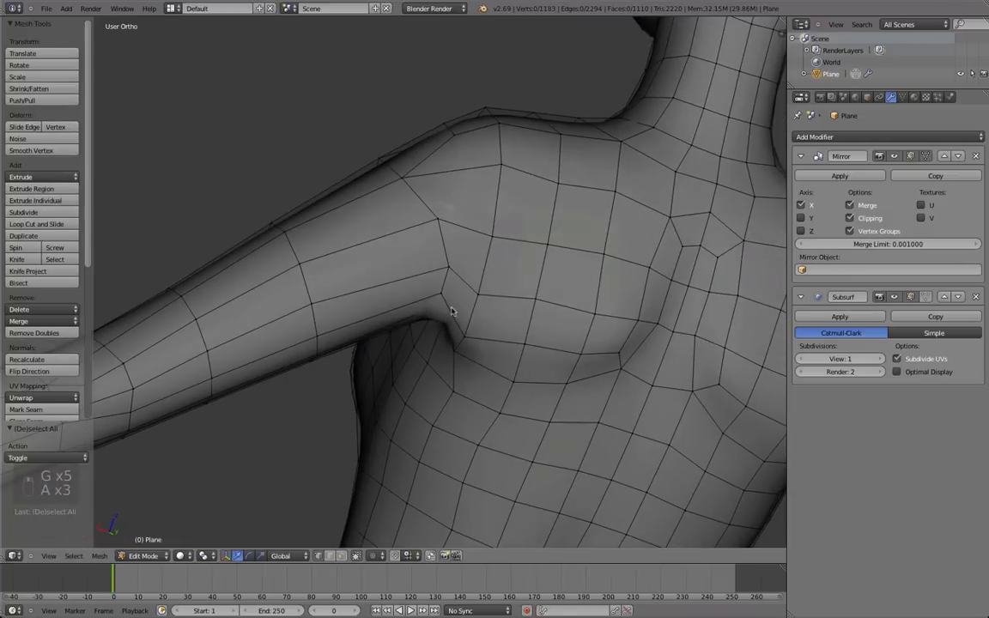
Step: Pull the armpit vertex inward to form a clean crease, previewing it in smooth shading
{"action": "key", "text": "Tab"}
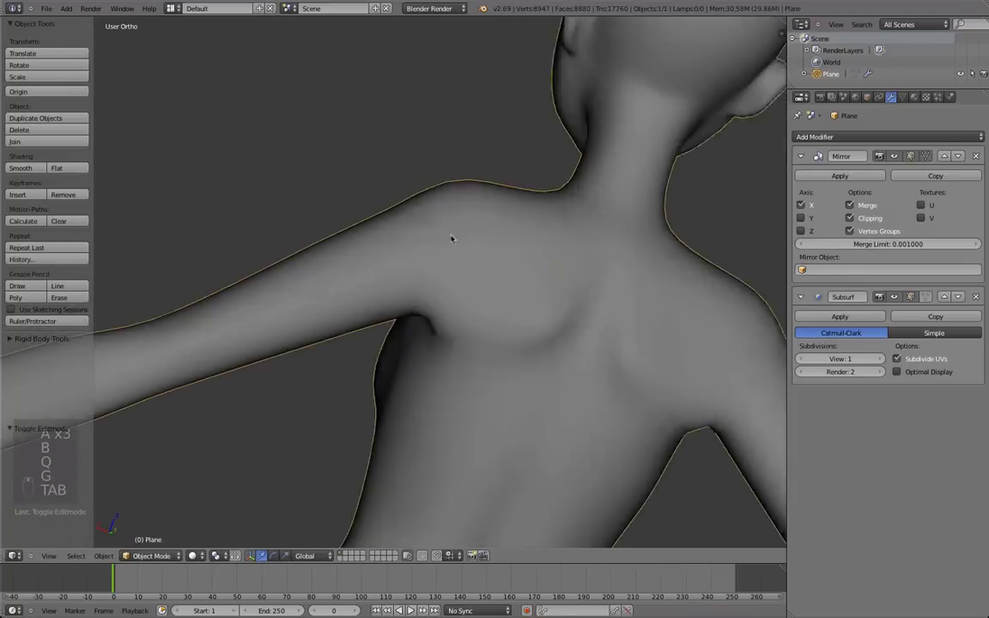
{"action": "key", "text": "Tab"}
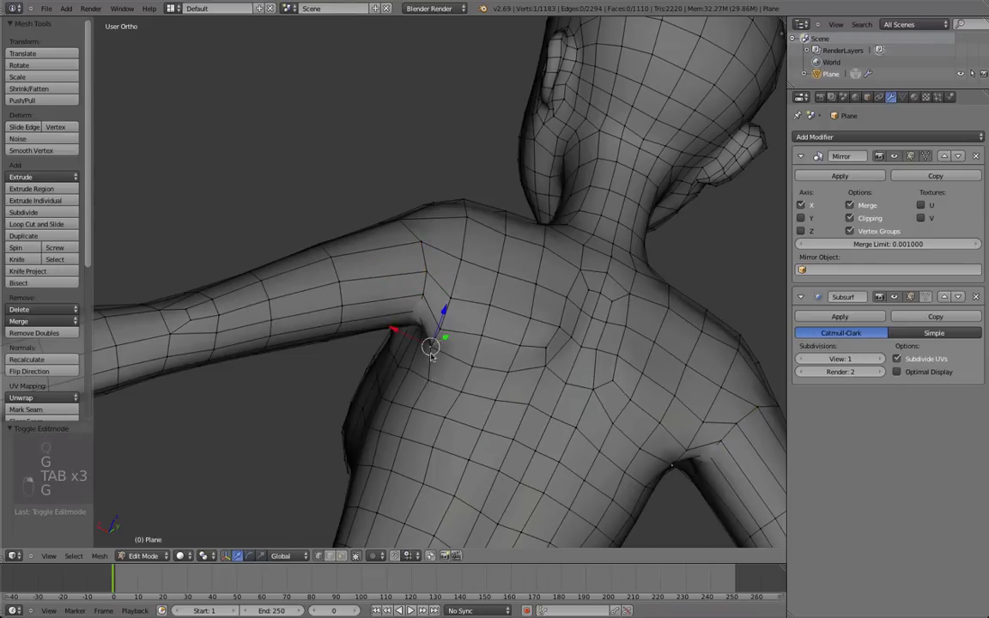
{"action": "key", "text": "Tab"}
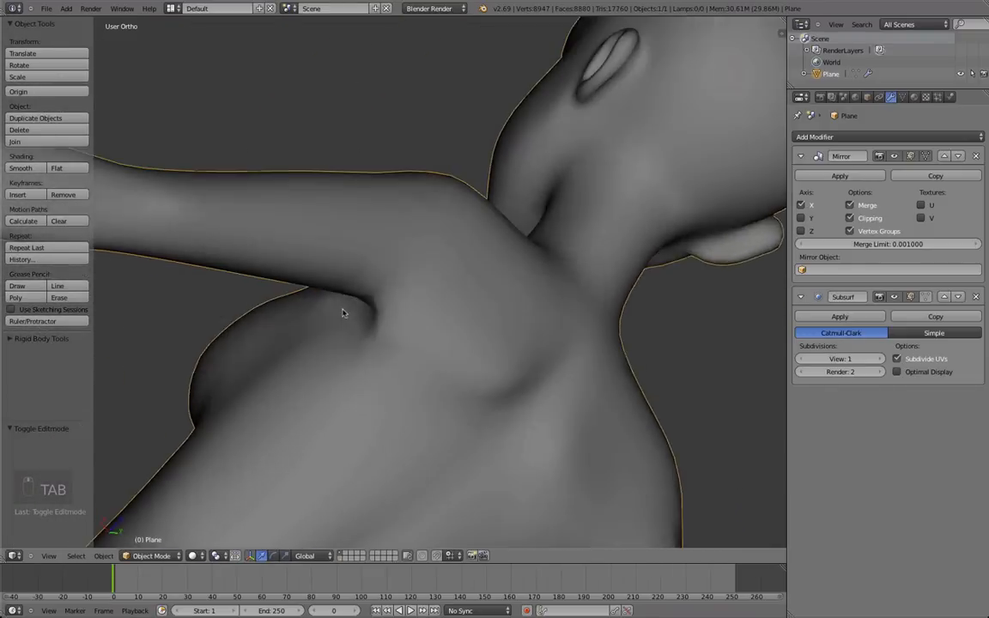
{"action": "key", "text": "Tab"}
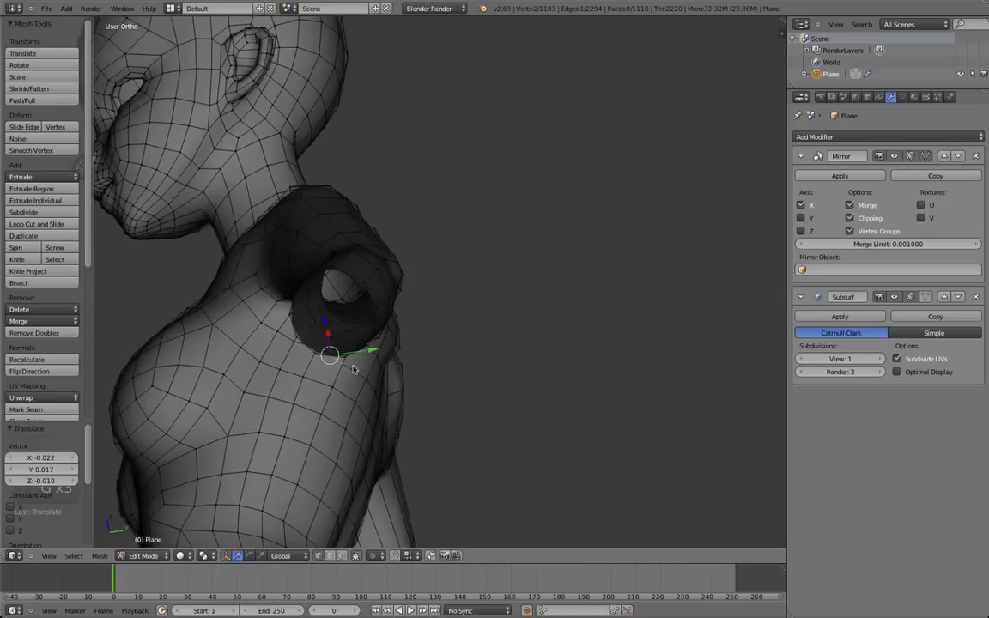
Step: Check the whole body shaded and compare the chest side against the front reference drawing
{"action": "key", "text": "Tab"}
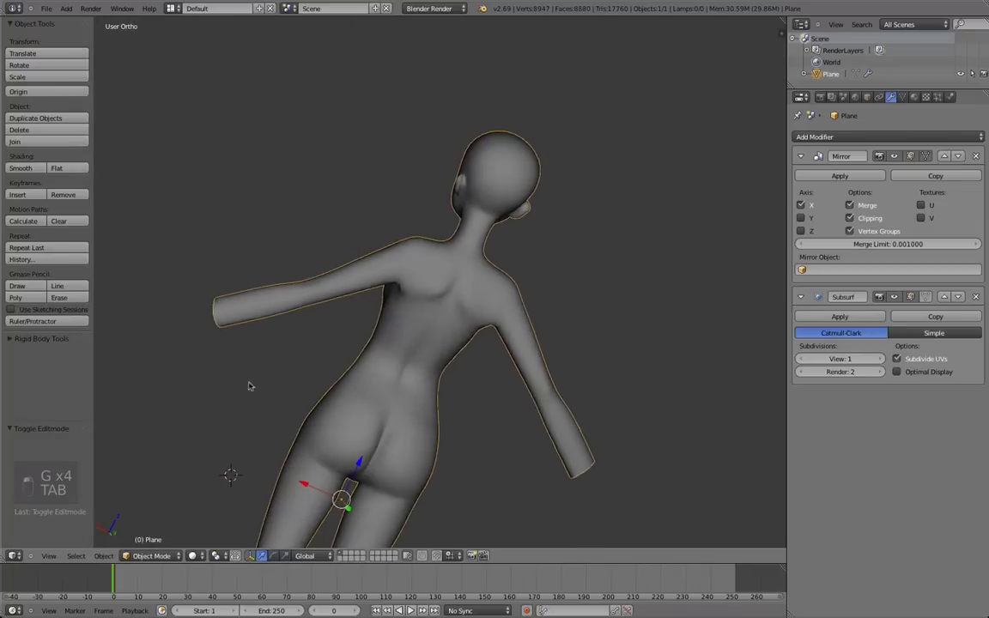
{"action": "key", "text": "Tab"}
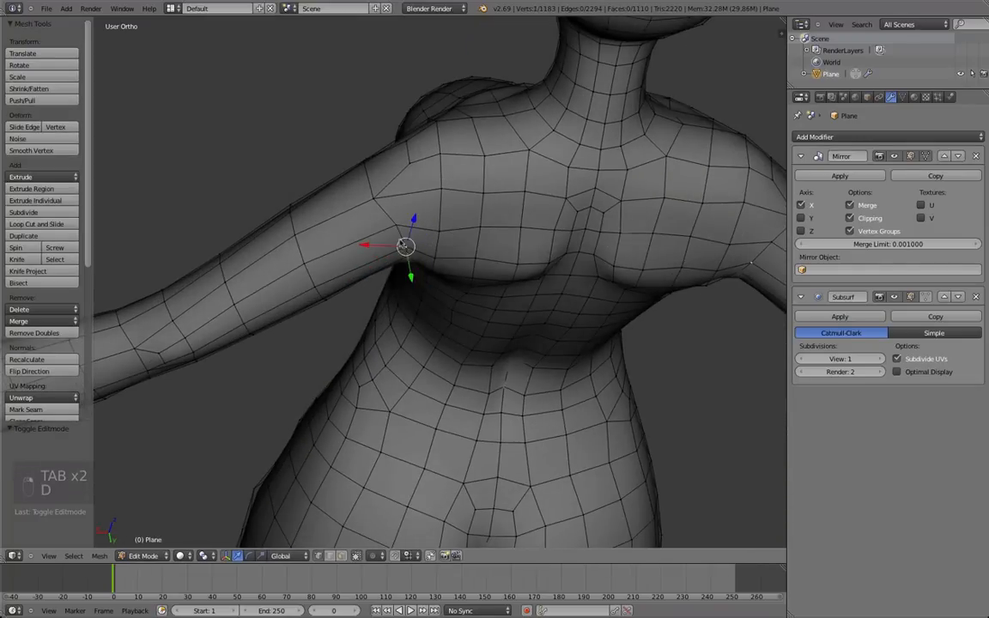
{"action": "key", "text": "Tab"}
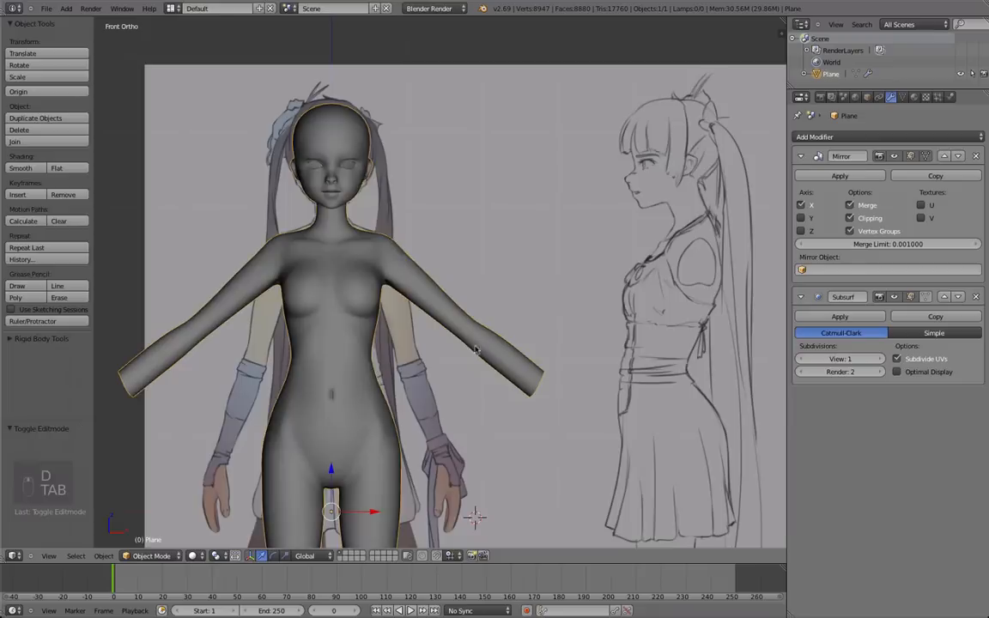
{"action": "key", "text": "Tab"}
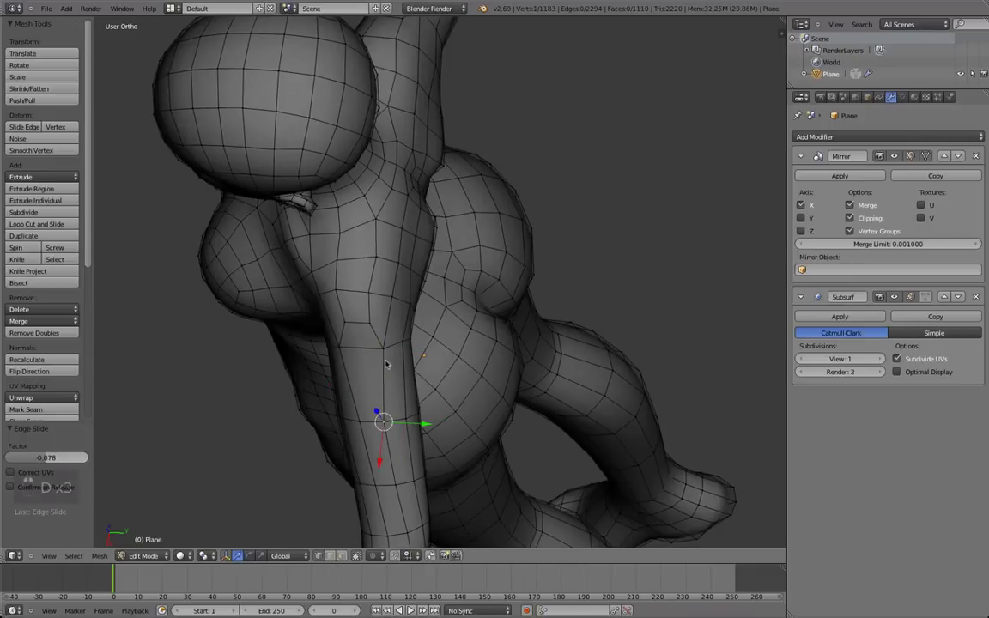
{"action": "mouse_move", "coordinate": [478, 354]}
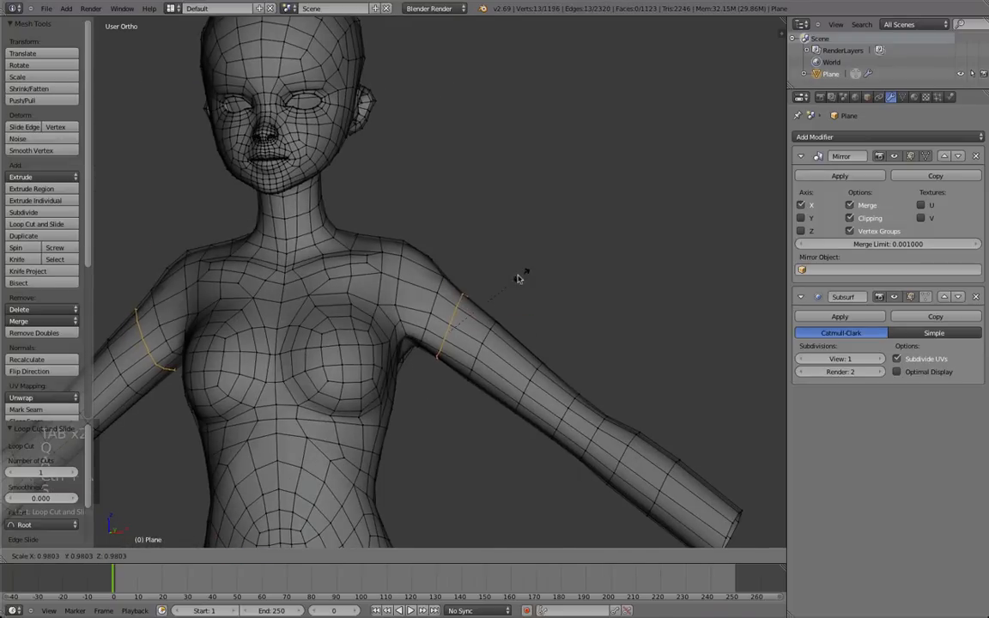
Step: Lower and round the top shoulder vertex and check it against the front reference
{"action": "key", "text": "Tab"}
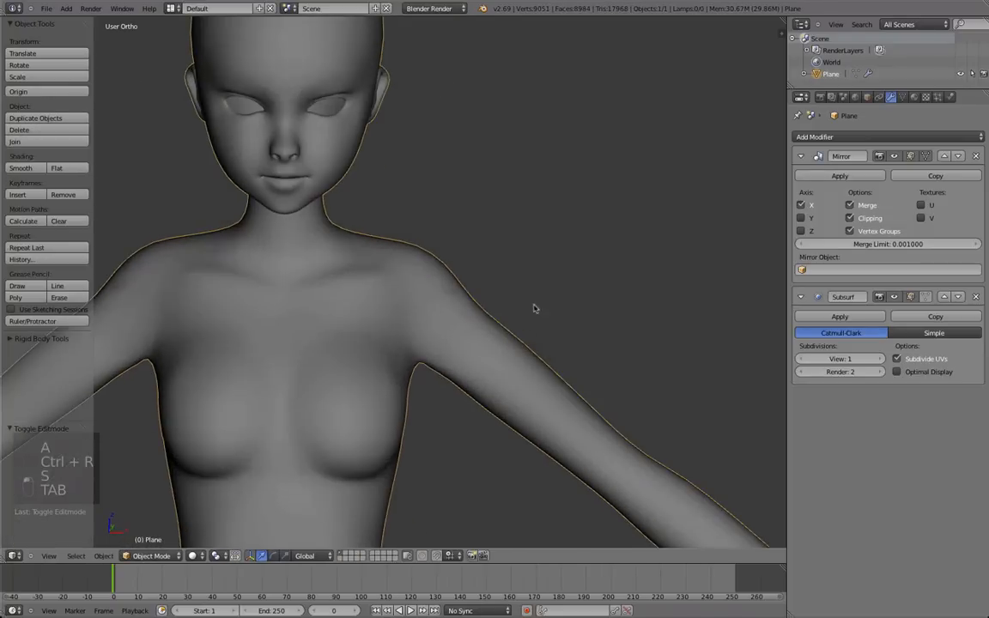
{"action": "key", "text": "Tab"}
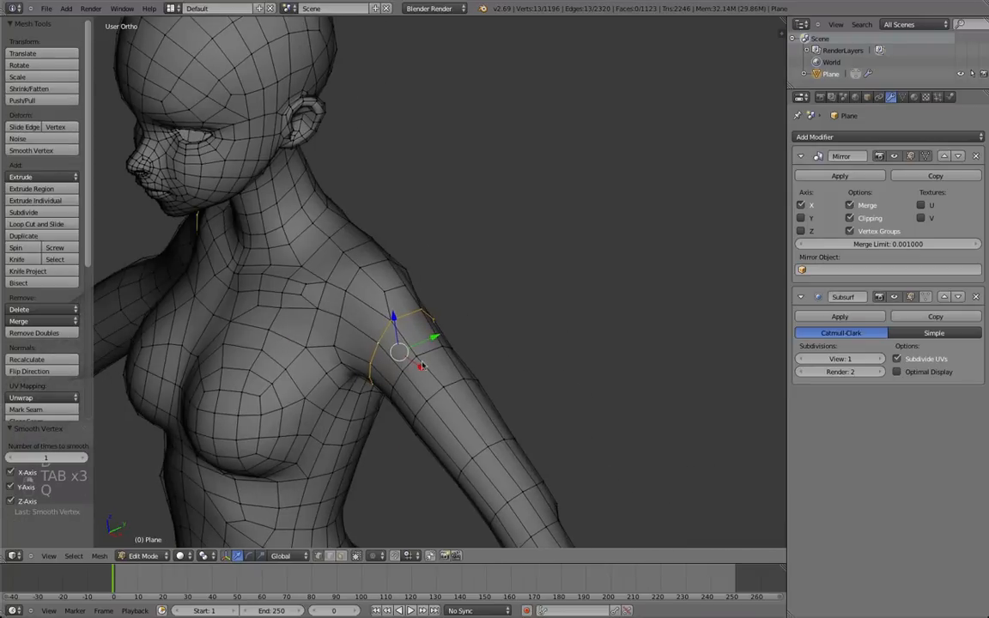
{"action": "key", "text": "Tab"}
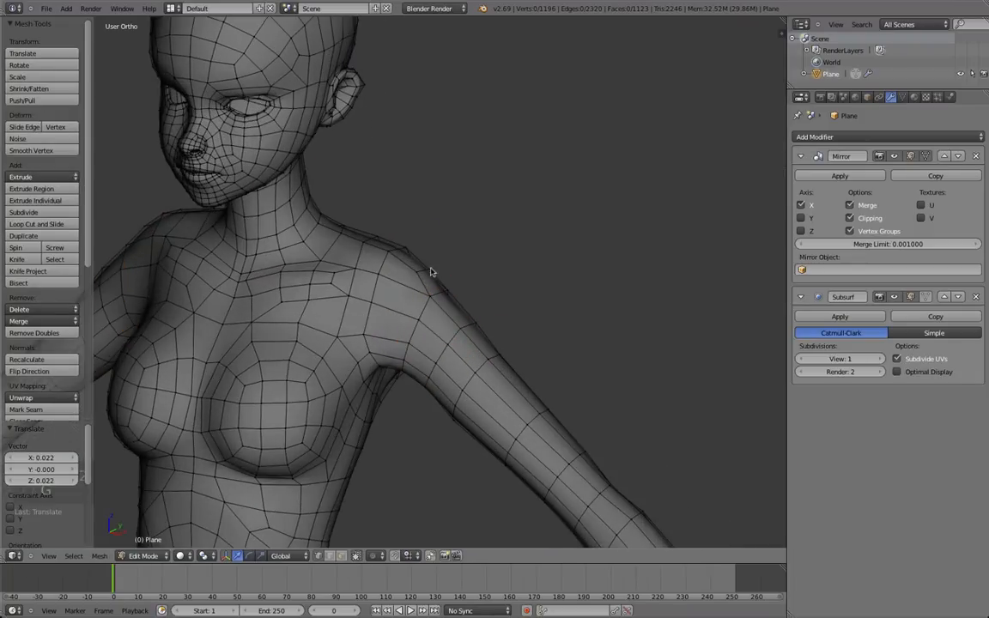
{"action": "key", "text": "Tab"}
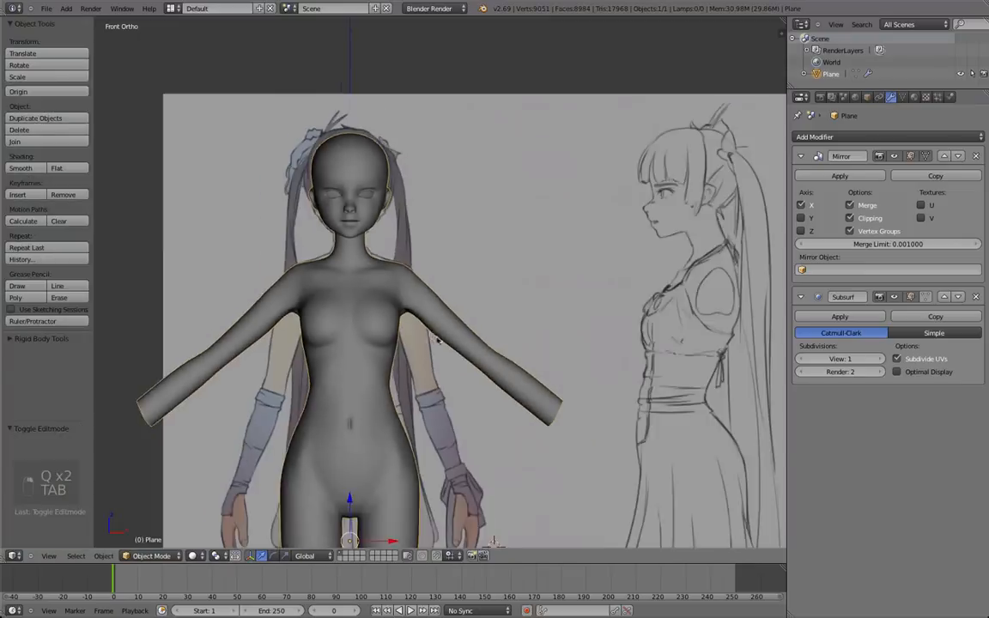
Step: Move the armpit area with soft falloff and review the whole figure shaded
{"action": "key", "text": "Tab"}
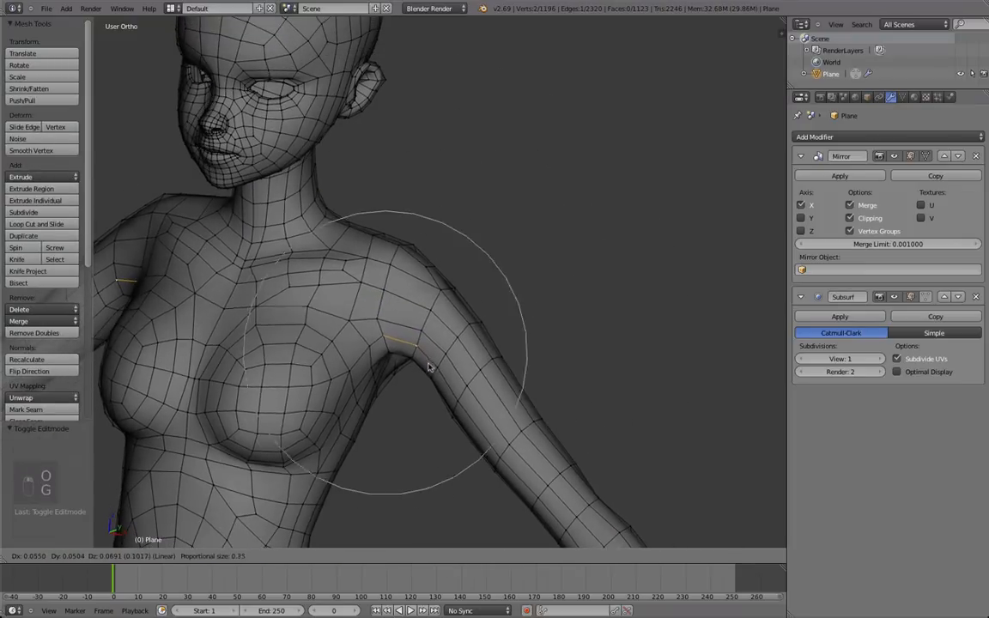
{"action": "left_click", "coordinate": [31, 152]}
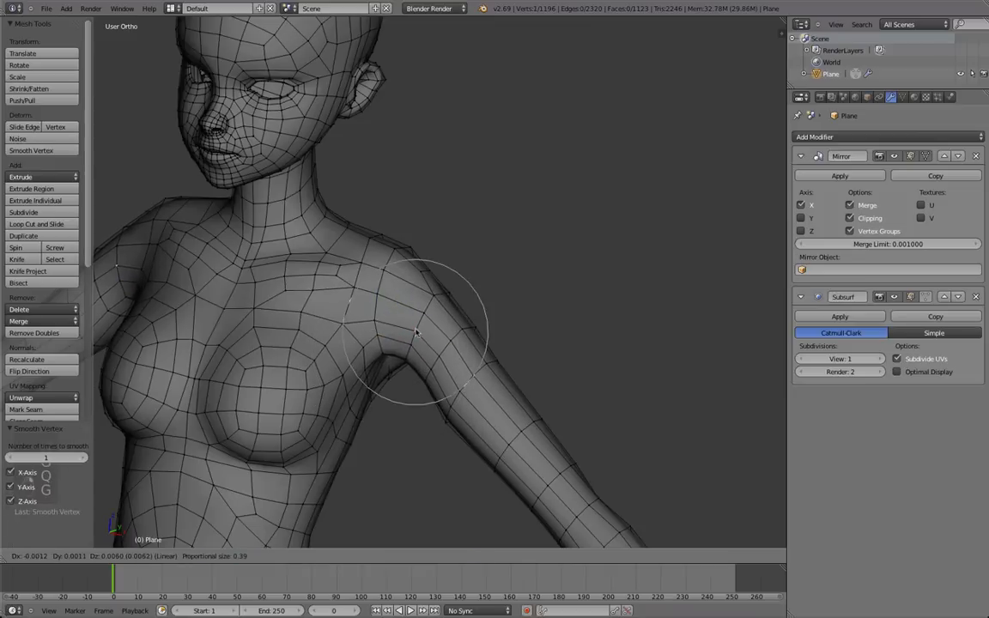
{"action": "key", "text": "Tab"}
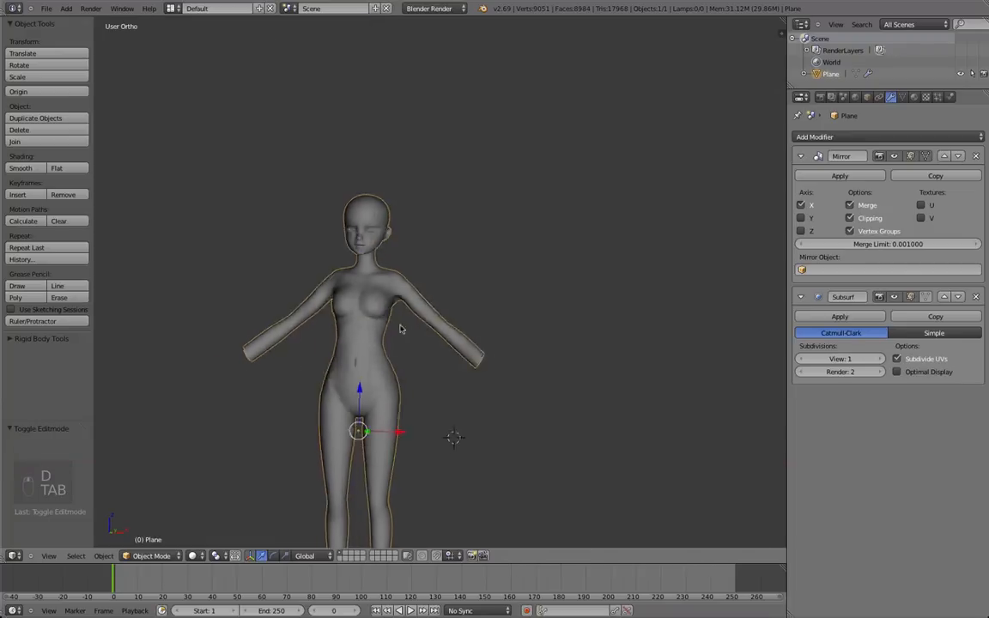
{"action": "key", "text": "Tab"}
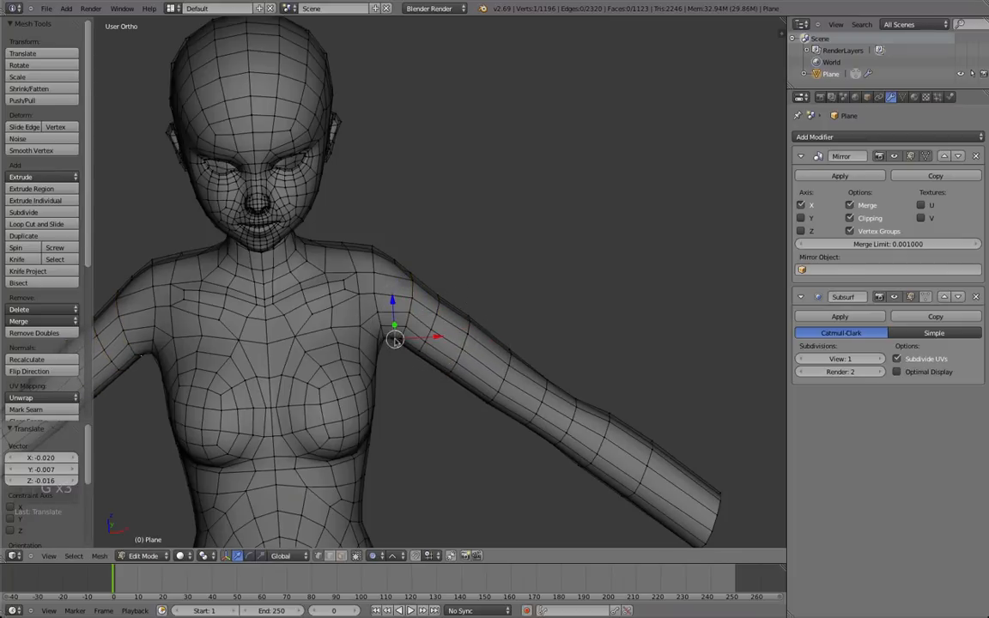
{"action": "key", "text": "Tab"}
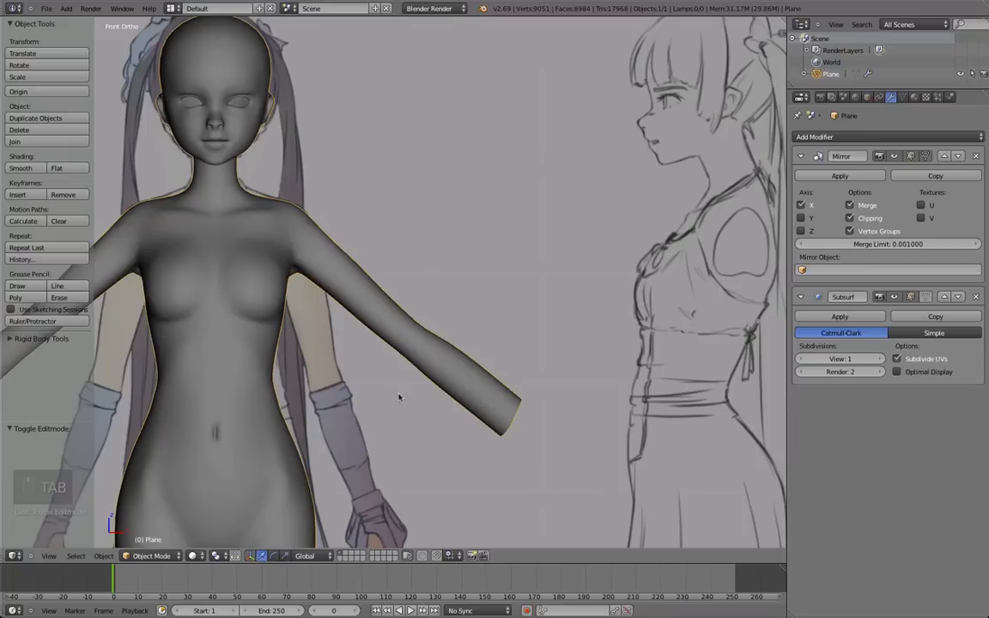
Step: Nudge the elbow-bend vertex to remove the forearm kink and check the shaded arm from top and back
{"action": "key", "text": "Tab"}
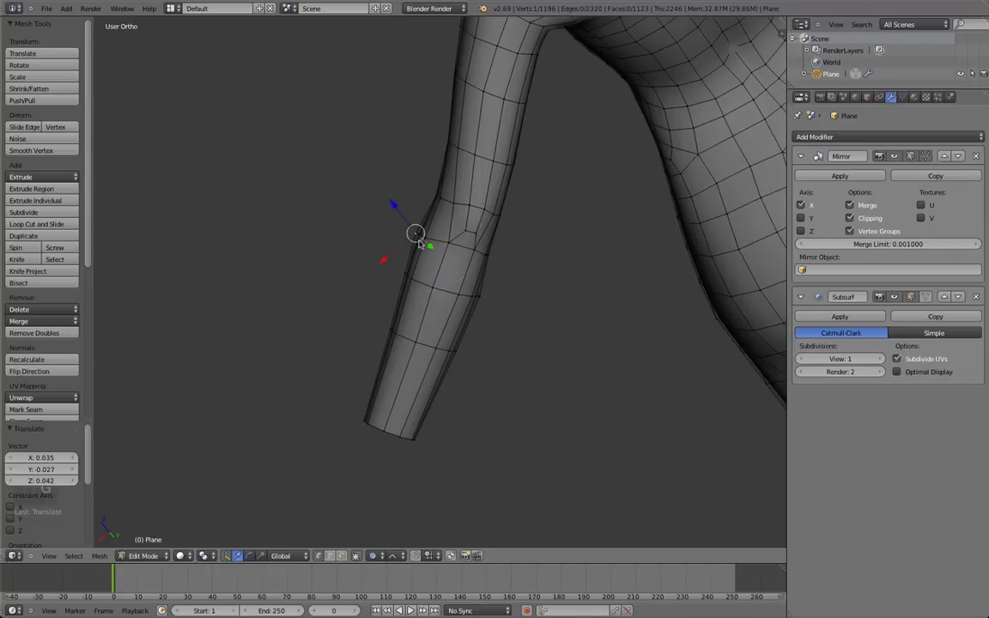
{"action": "left_click_drag", "start_coordinate": [416, 234], "coordinate": [484, 292]}
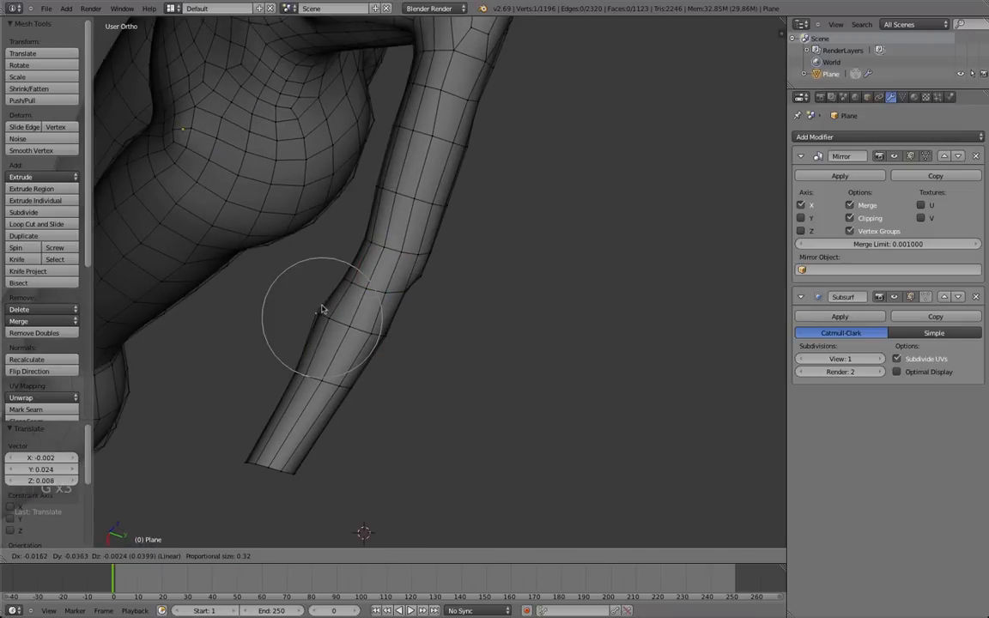
{"action": "mouse_move", "coordinate": [333, 273]}
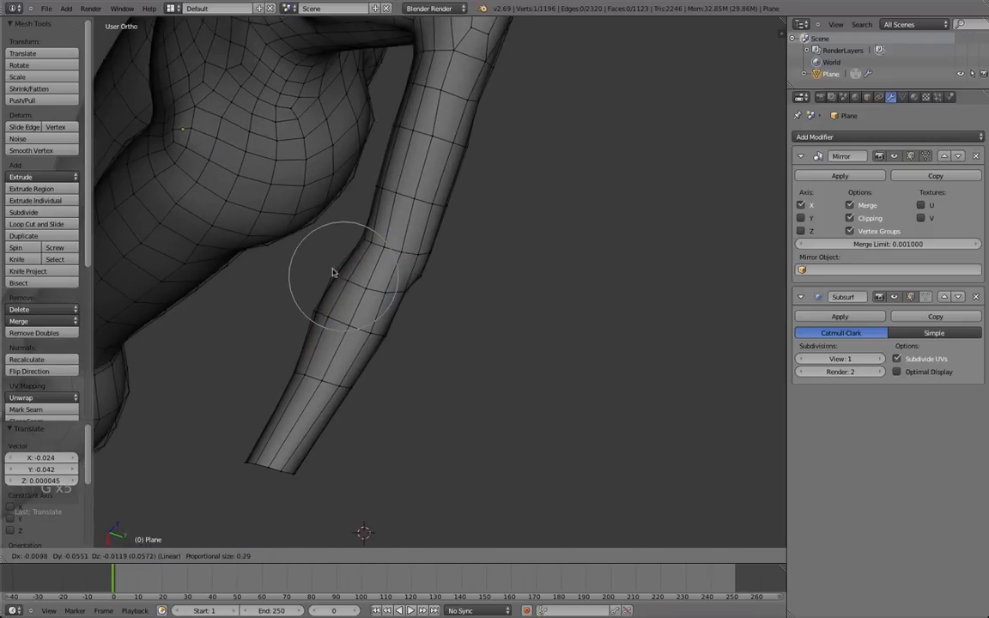
{"action": "key", "text": "Tab"}
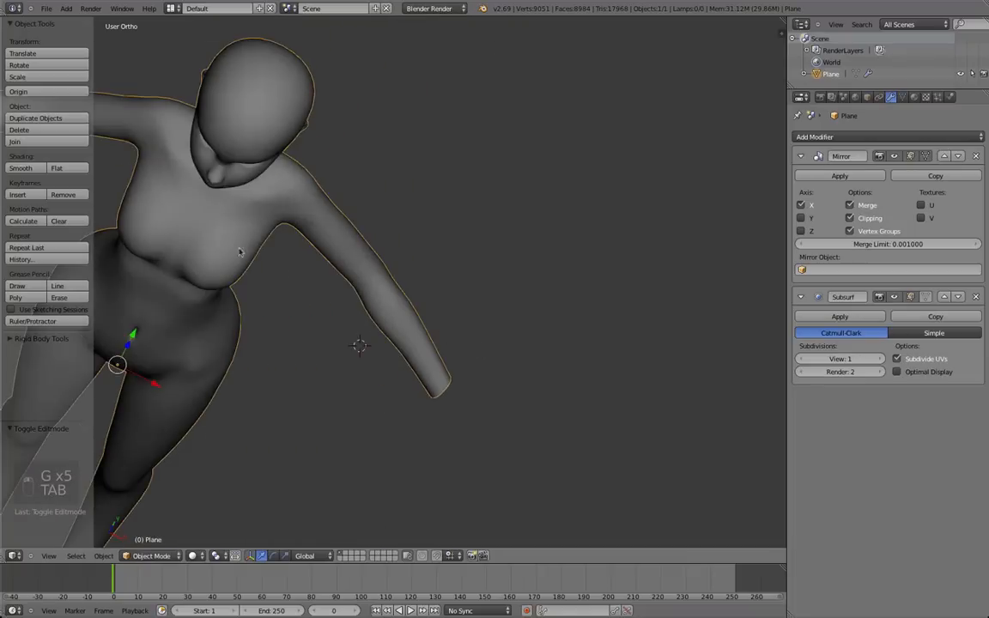
{"action": "key", "text": "Tab"}
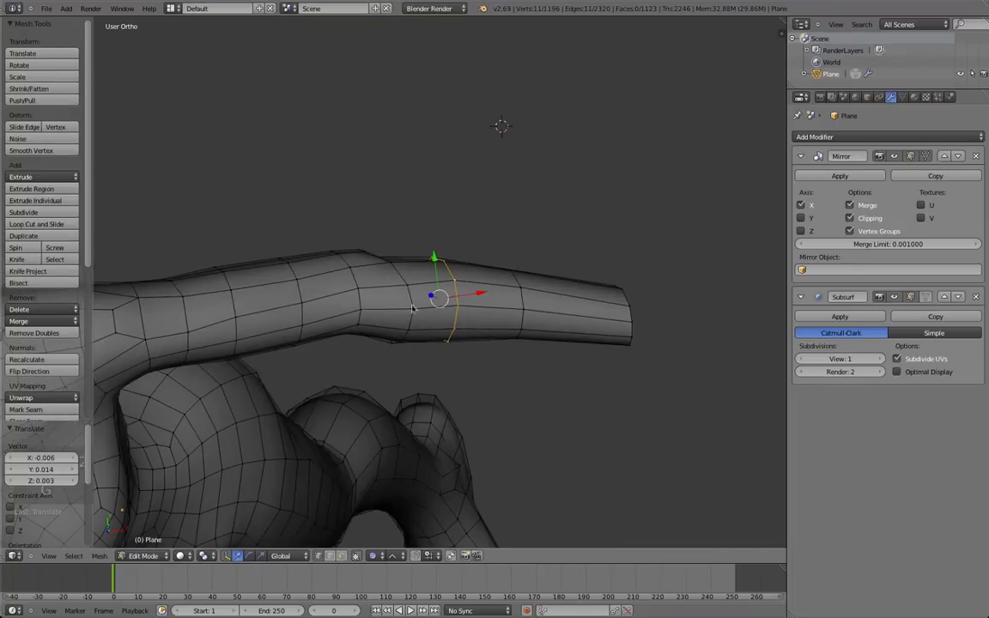
{"action": "key", "text": "Tab"}
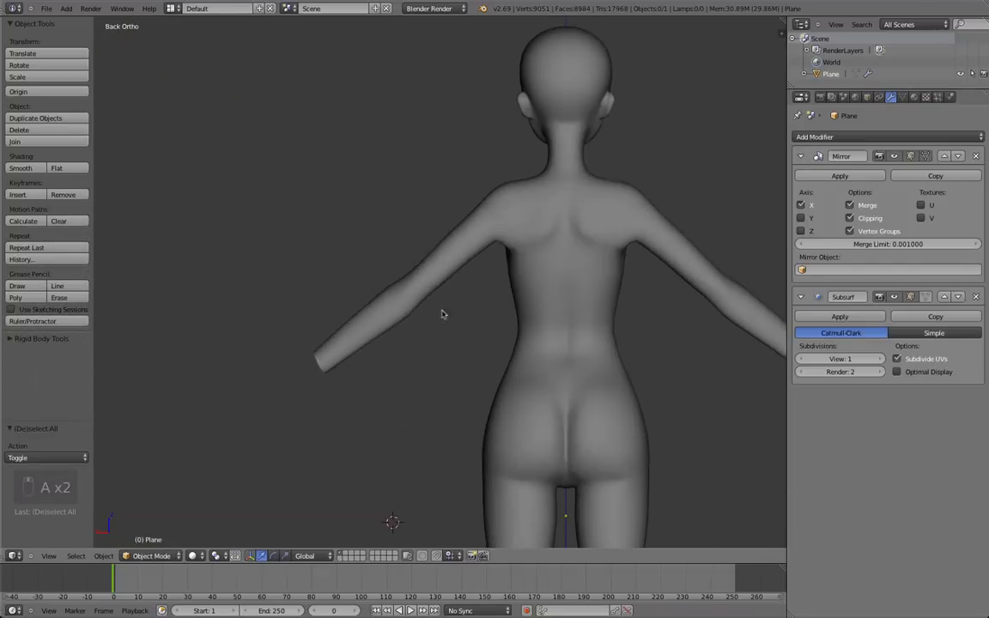
Step: Shift the elbow face ring with proportional falloff from the back view to crease the joint
{"action": "key", "text": "Tab"}
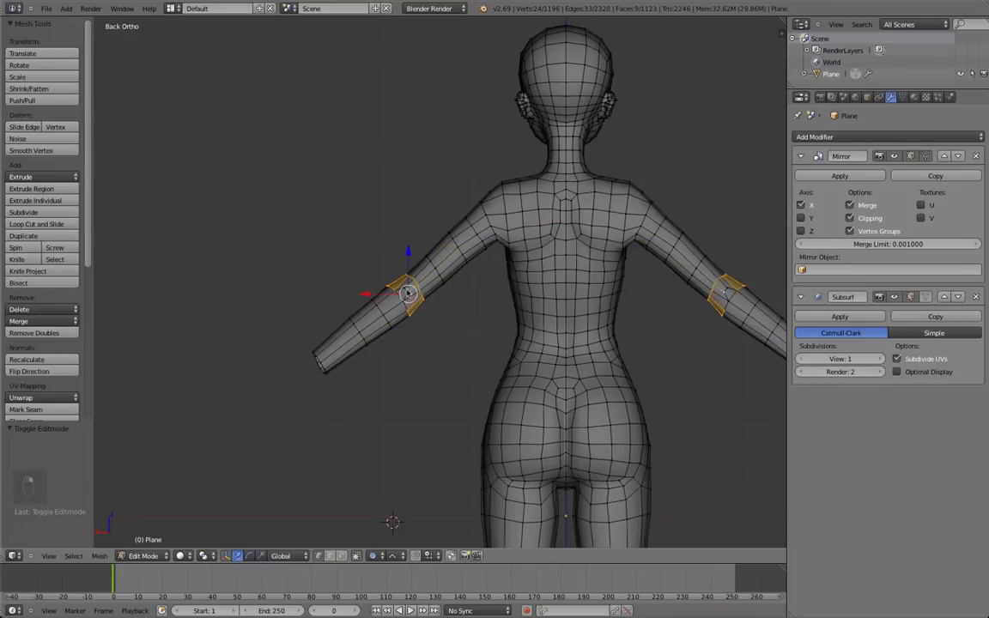
{"action": "left_click_drag", "start_coordinate": [410, 295], "coordinate": [421, 295]}
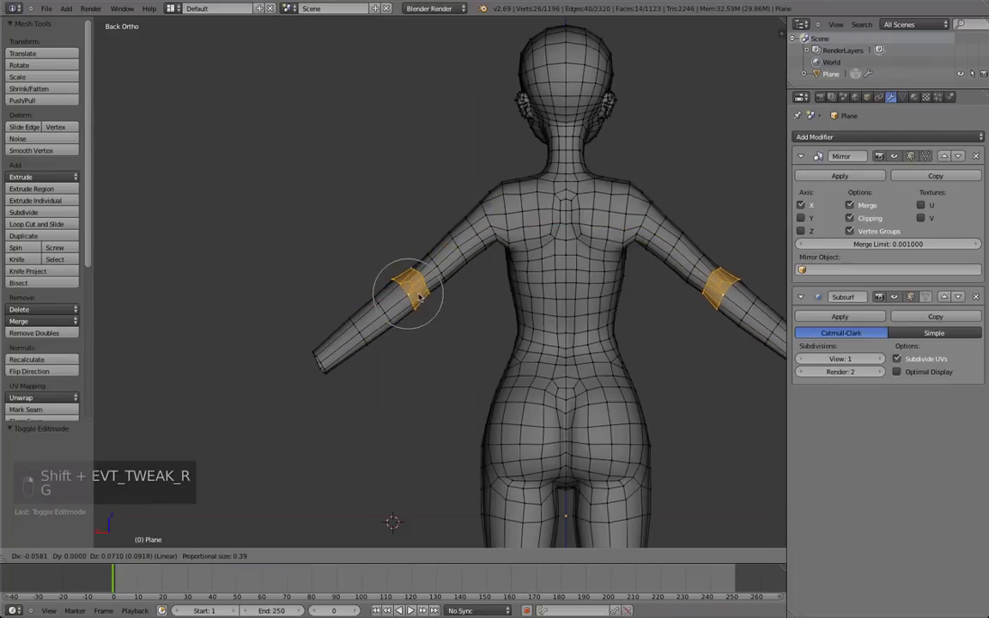
{"action": "mouse_move", "coordinate": [421, 296]}
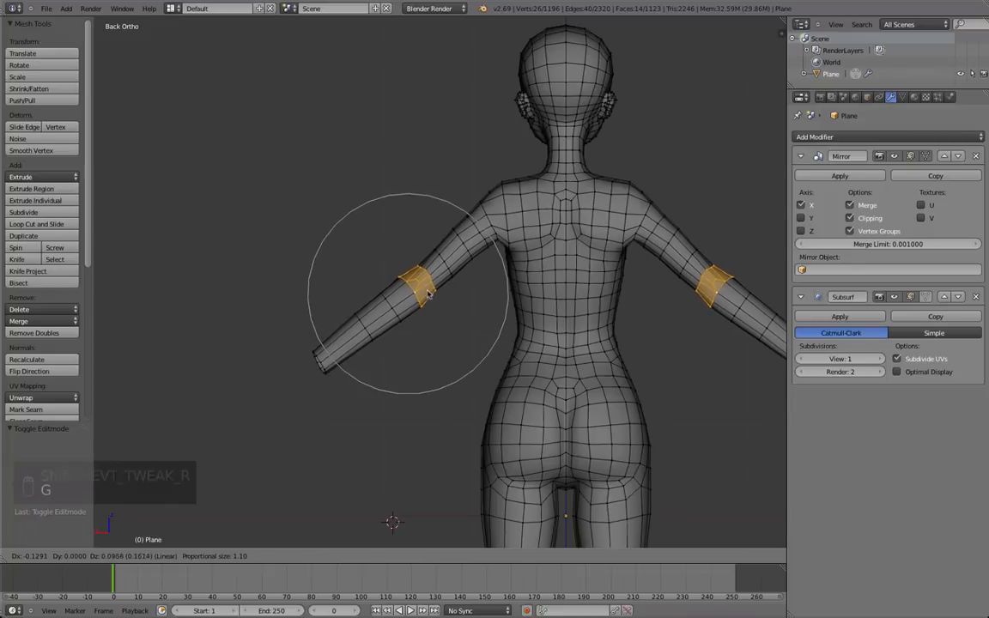
{"action": "key", "text": "Tab"}
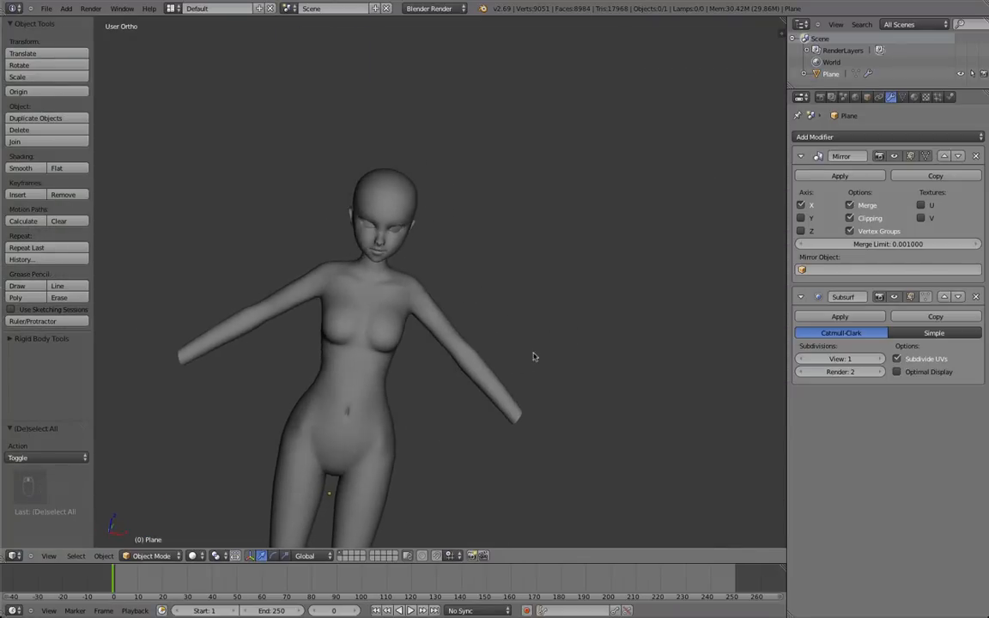
{"action": "key", "text": "Tab"}
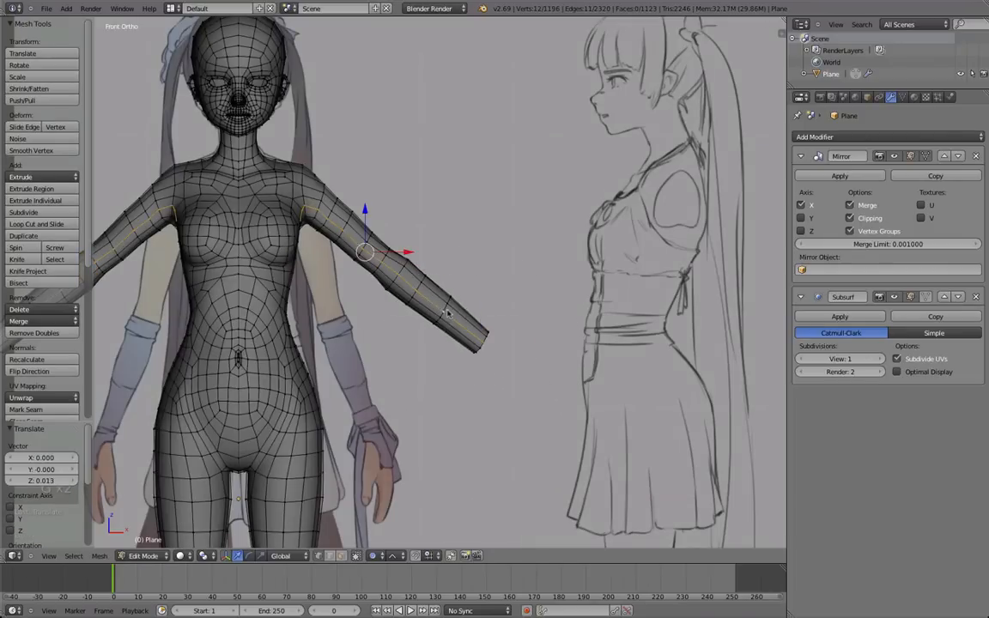
Step: Inspect the elbow bend shaded from above and behind, refining the elbow vertices
{"action": "key", "text": "Tab"}
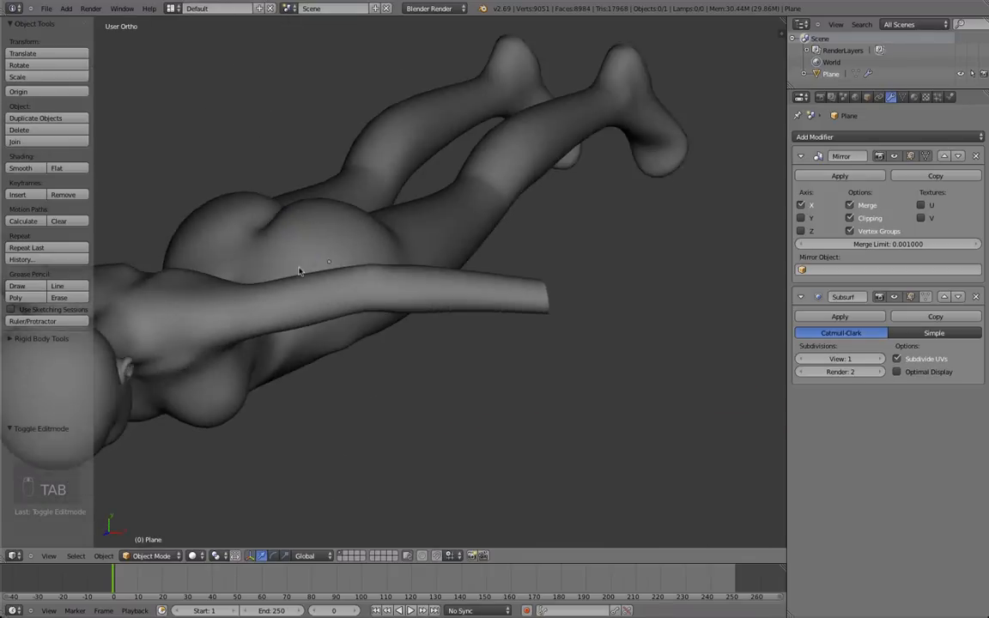
{"action": "key", "text": "Tab"}
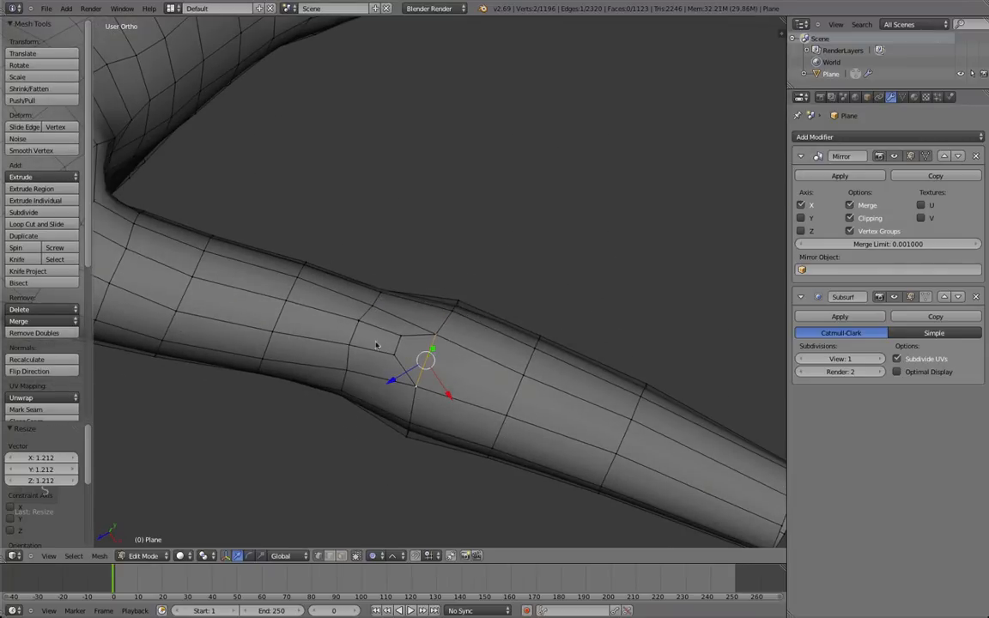
{"action": "key", "text": "Tab"}
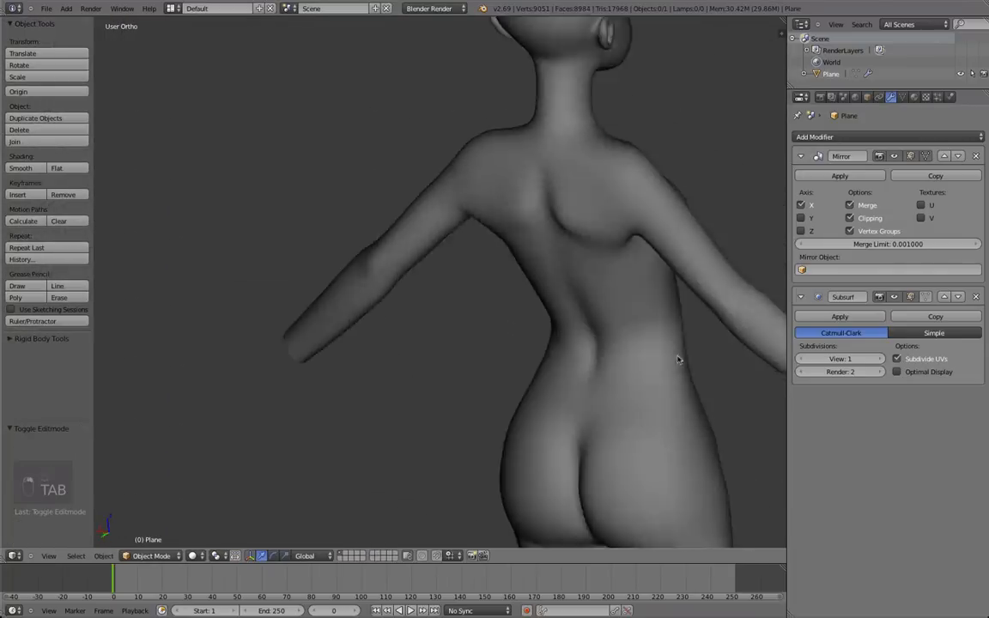
Step: Nudge the top shoulder and armpit vertices so the arm flows smoothly into the torso, checking shaded
{"action": "key", "text": "Tab"}
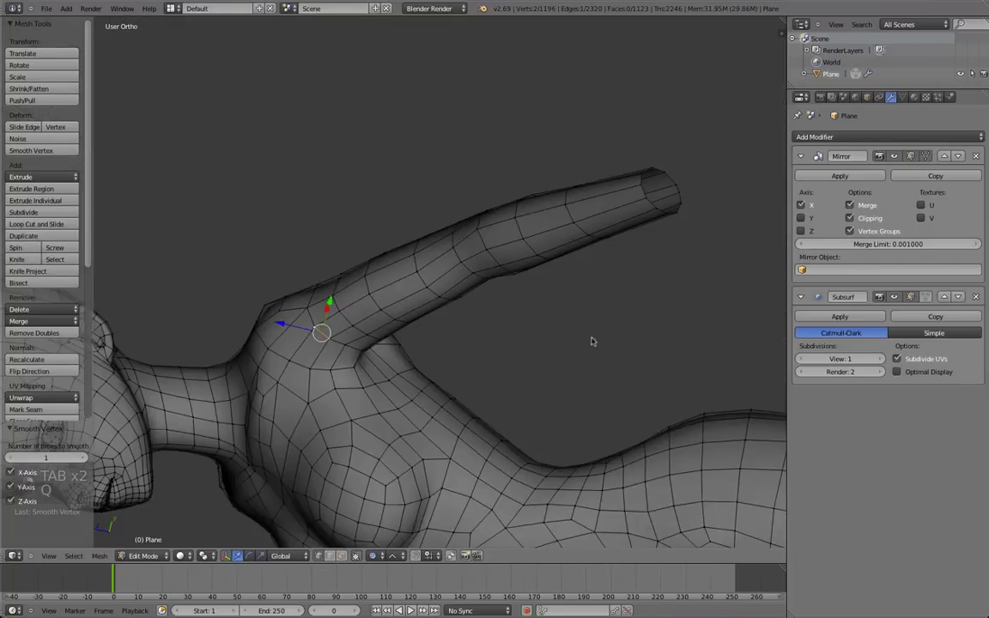
{"action": "key", "text": "Tab"}
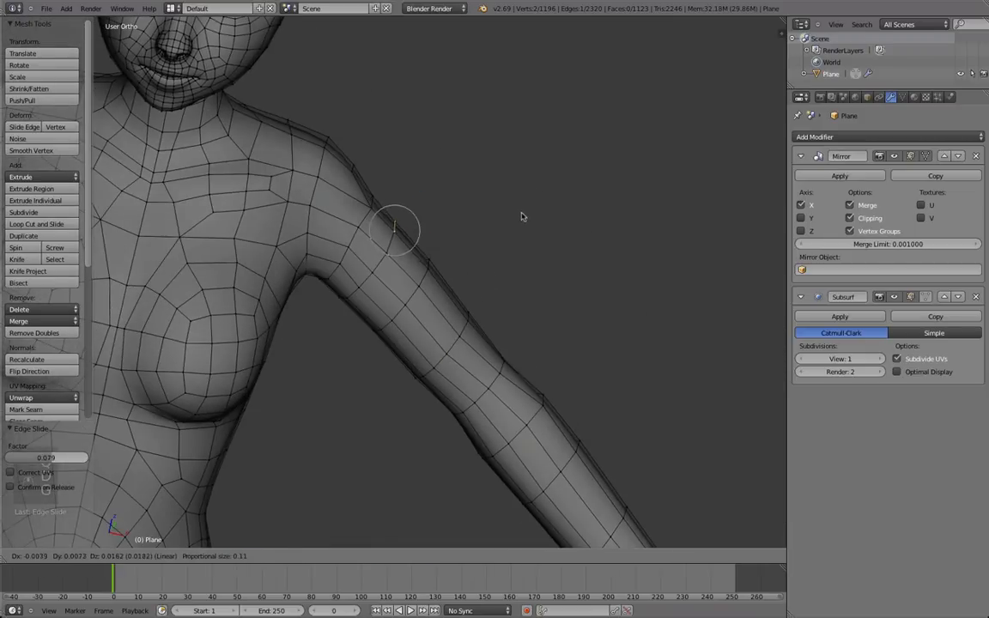
{"action": "key", "text": "Tab"}
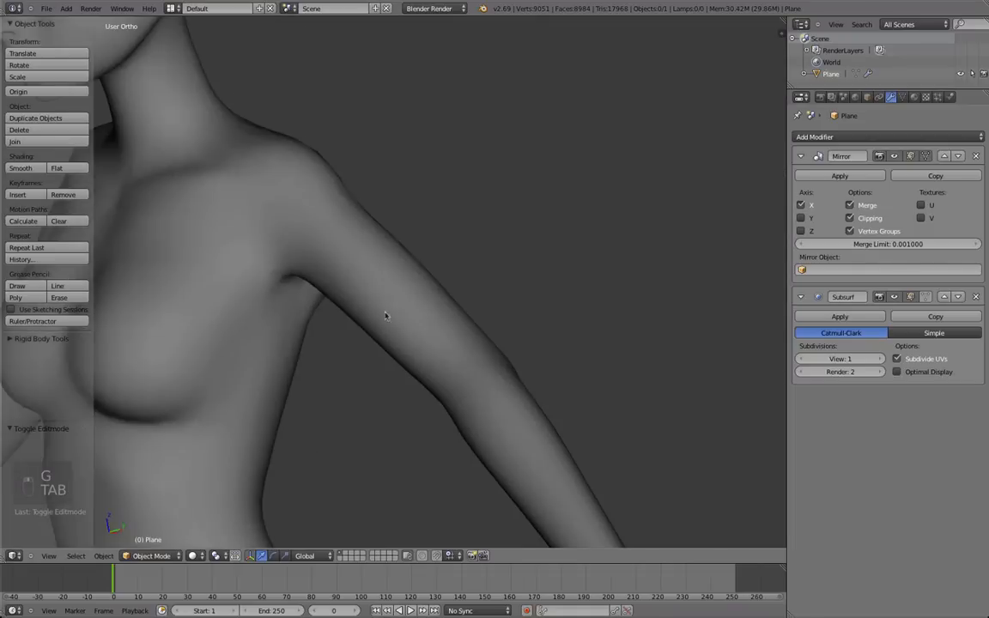
{"action": "key", "text": "Tab"}
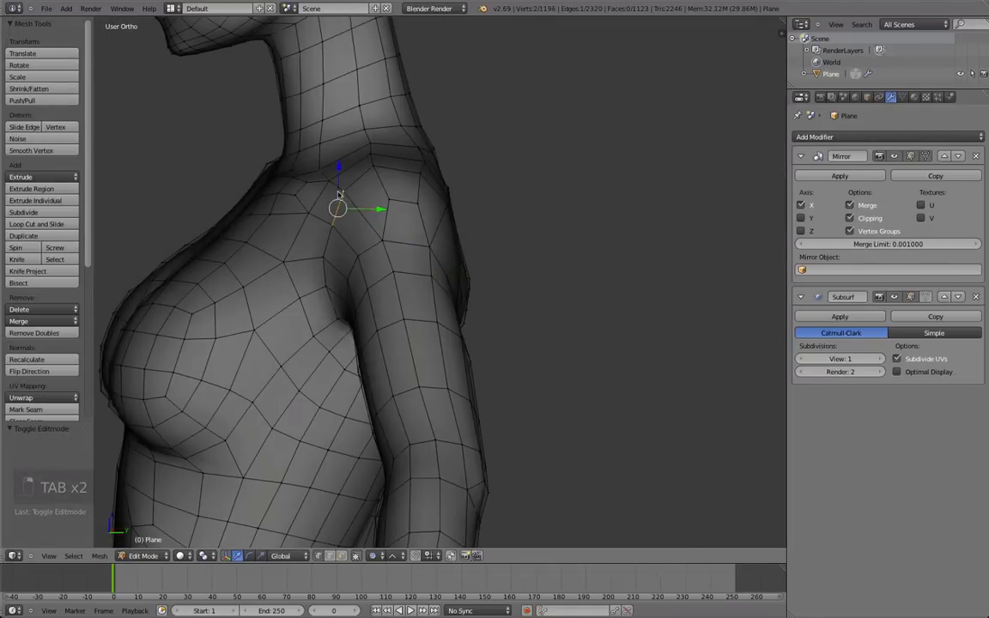
{"action": "key", "text": "Tab"}
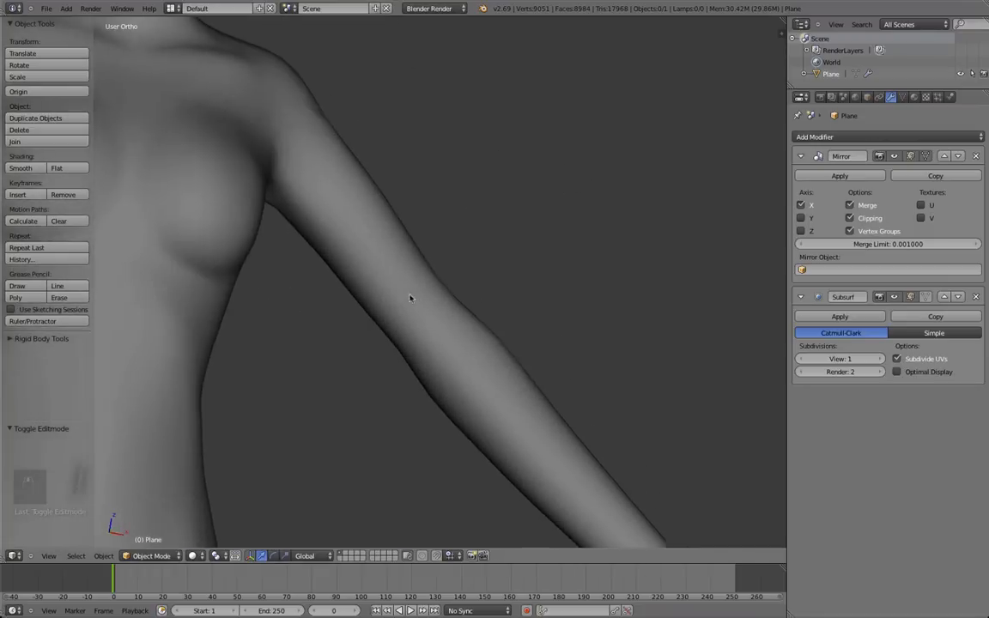
{"action": "key", "text": "Tab"}
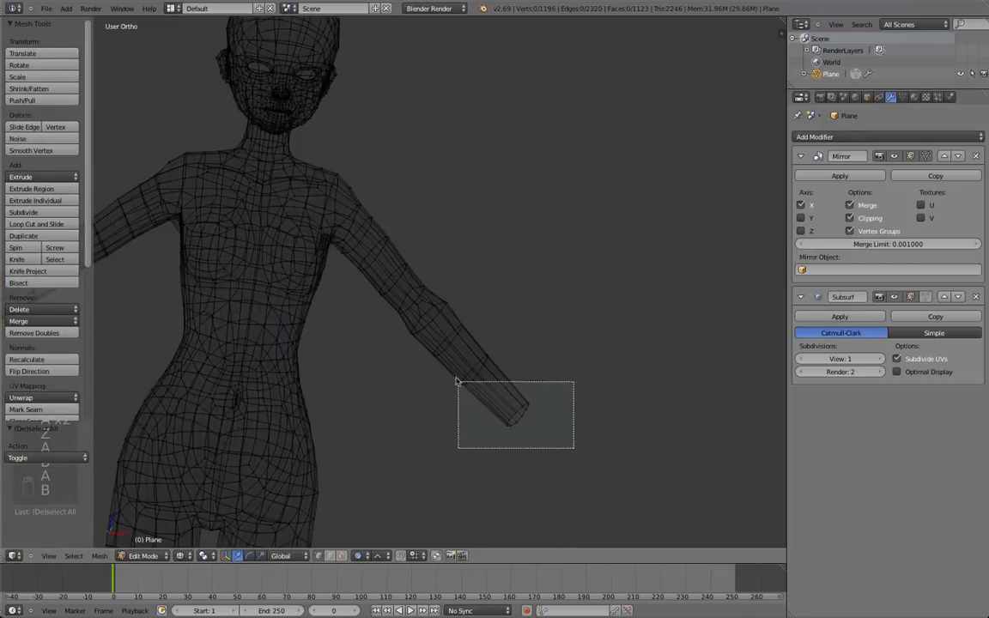
{"action": "key", "text": "Tab"}
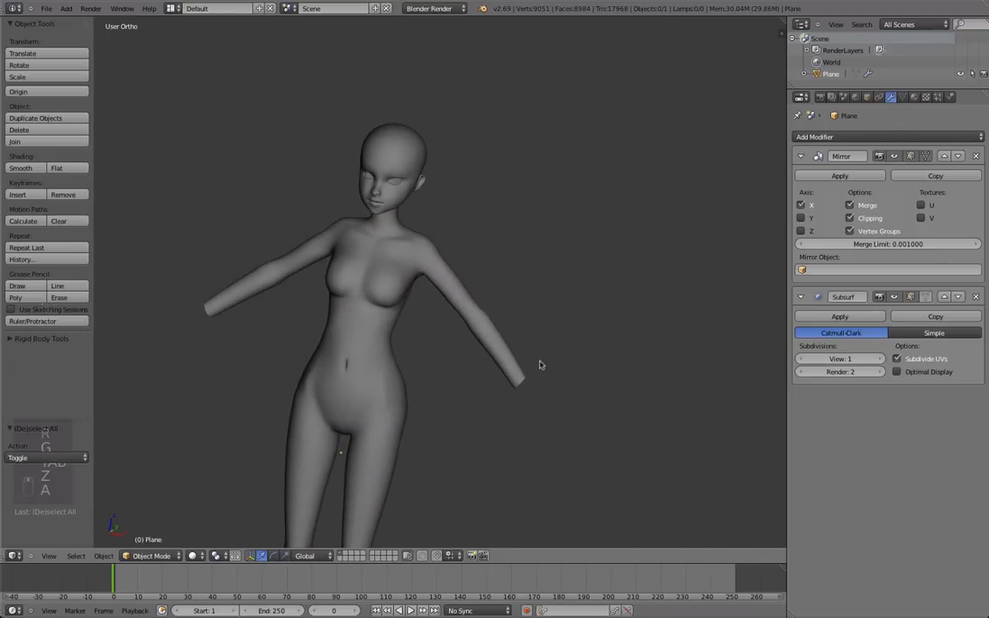
{"action": "left_click_drag", "start_coordinate": [541, 364], "coordinate": [649, 347]}
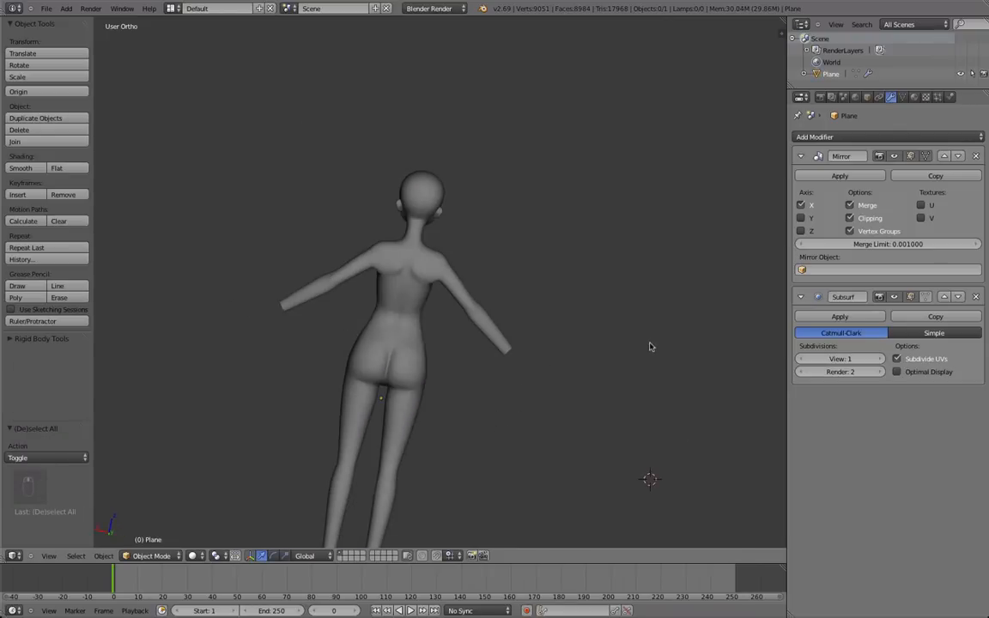